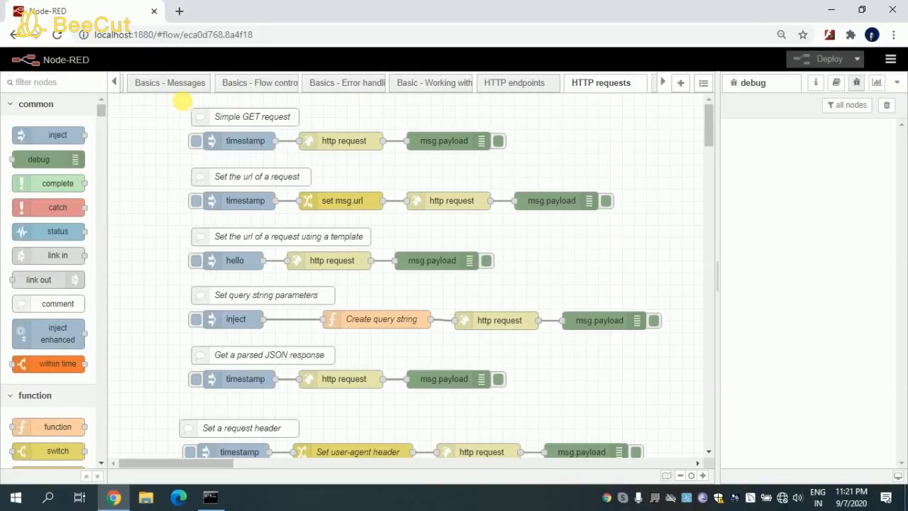
pyautogui.moveTo(602, 85)
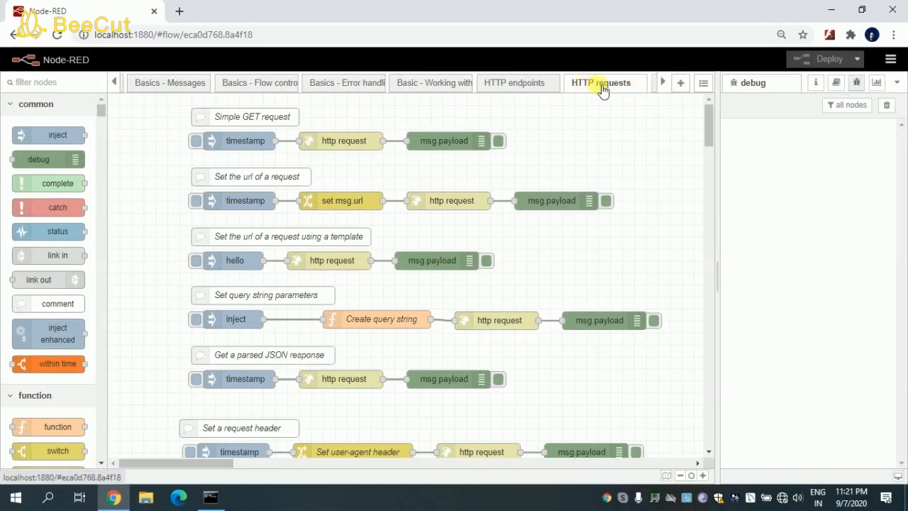
pyautogui.moveTo(613, 85)
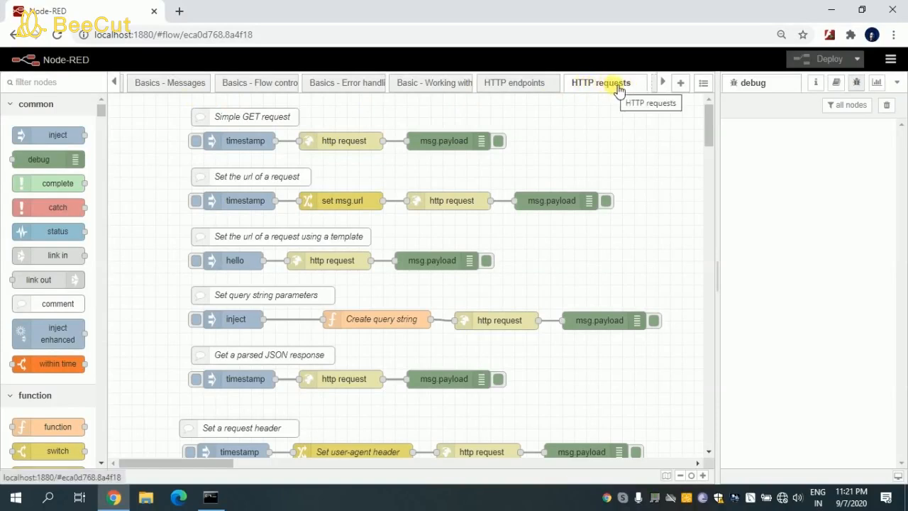
pyautogui.moveTo(522, 93)
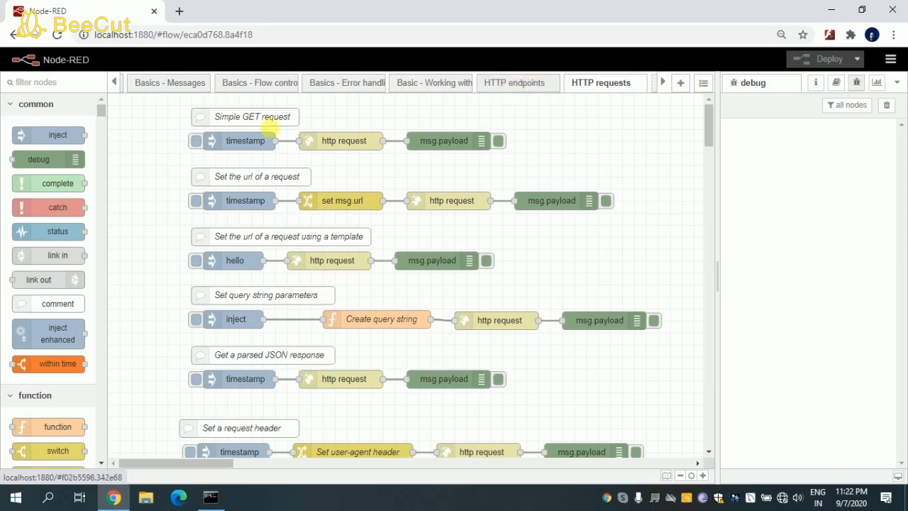
# - Inspect the Simple GET request node's URL, highlighting its hello path
pyautogui.click(245, 116)
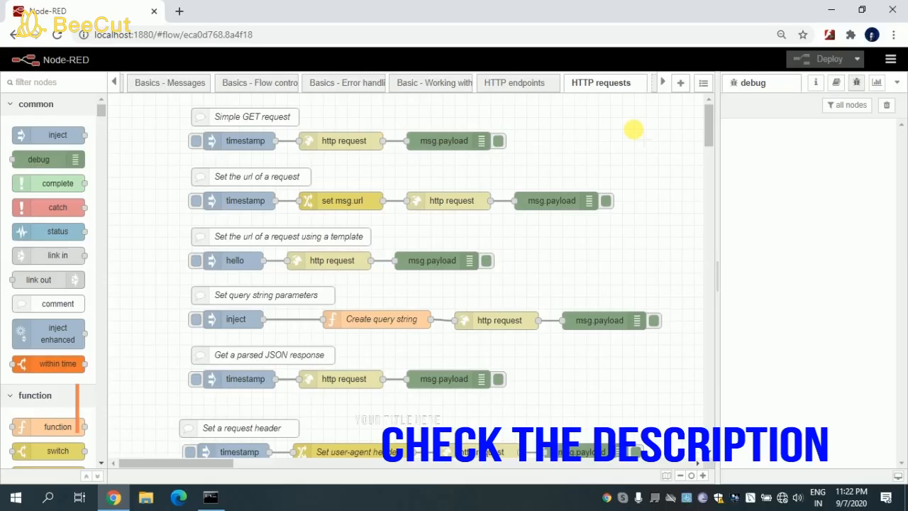
pyautogui.moveTo(178, 114)
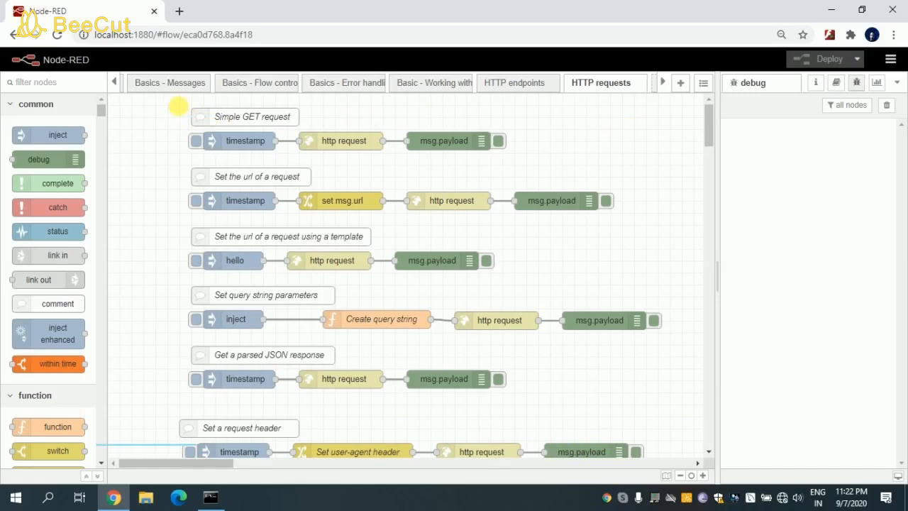
pyautogui.click(244, 116)
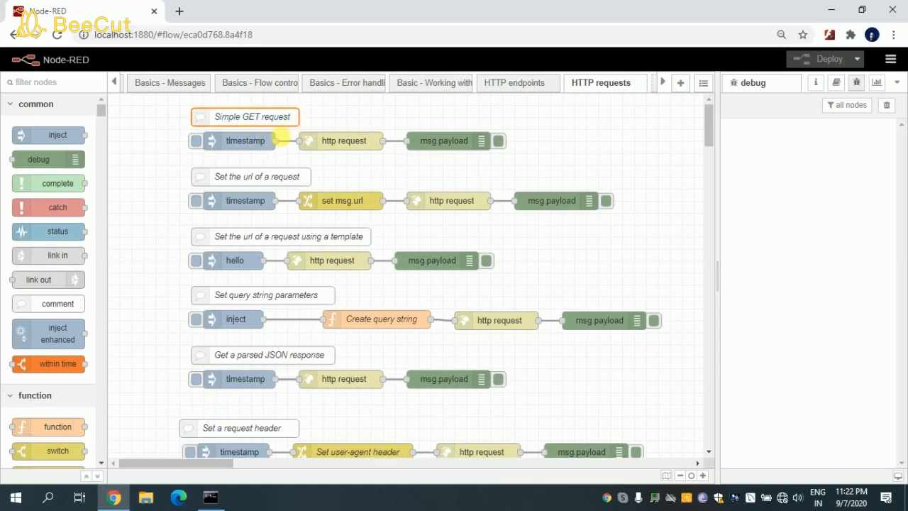
pyautogui.doubleClick(344, 261)
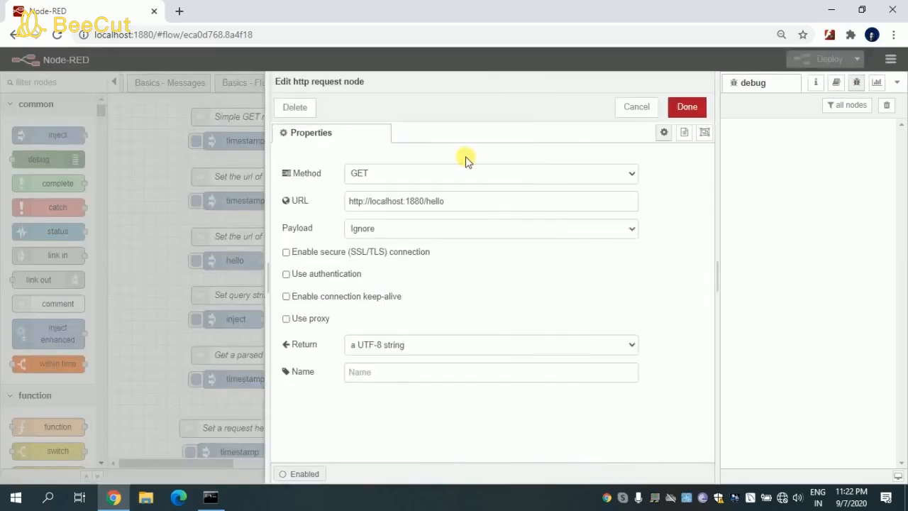
pyautogui.tripleClick(490, 201)
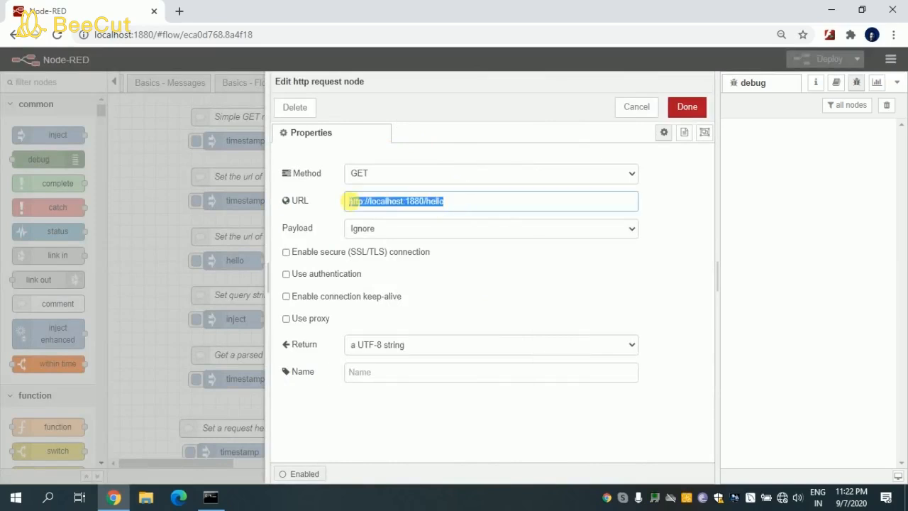
pyautogui.moveTo(407, 178)
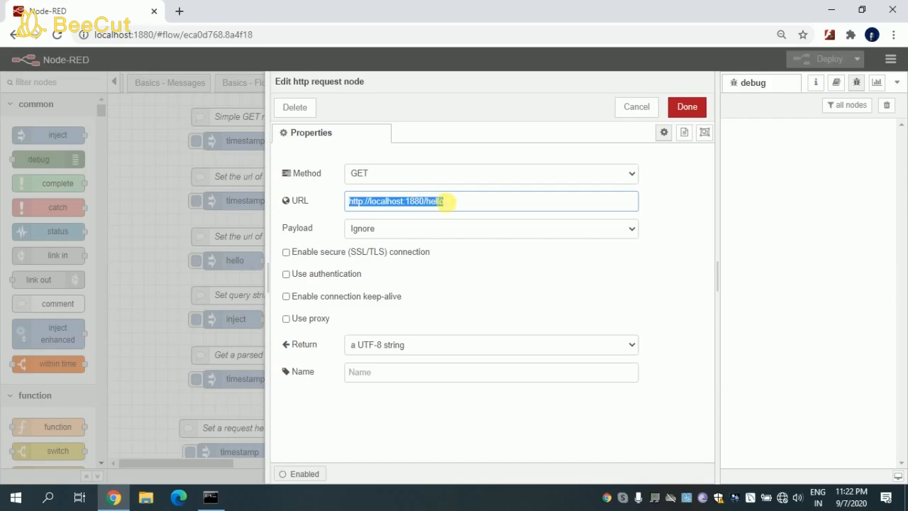
pyautogui.doubleClick(434, 201)
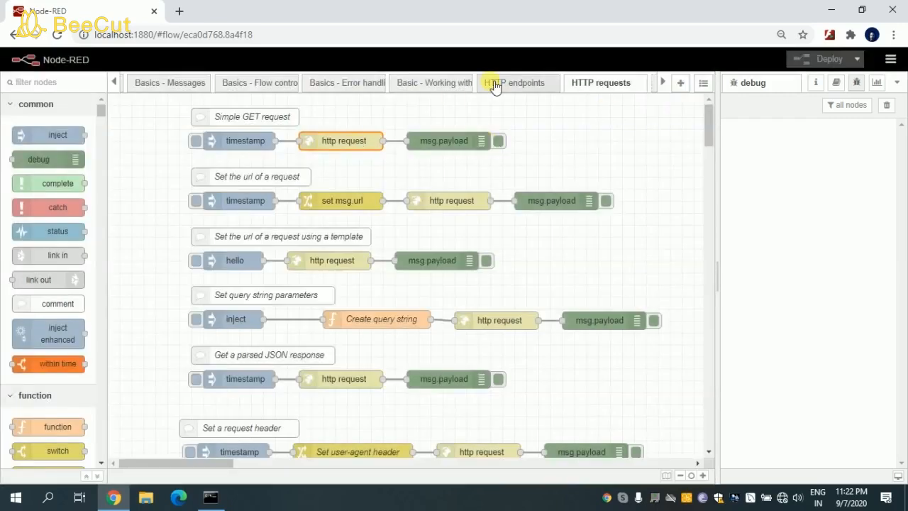
# - On the HTTP endpoints flows, view the /hello page template's Hello World HTML, then close it
pyautogui.click(518, 83)
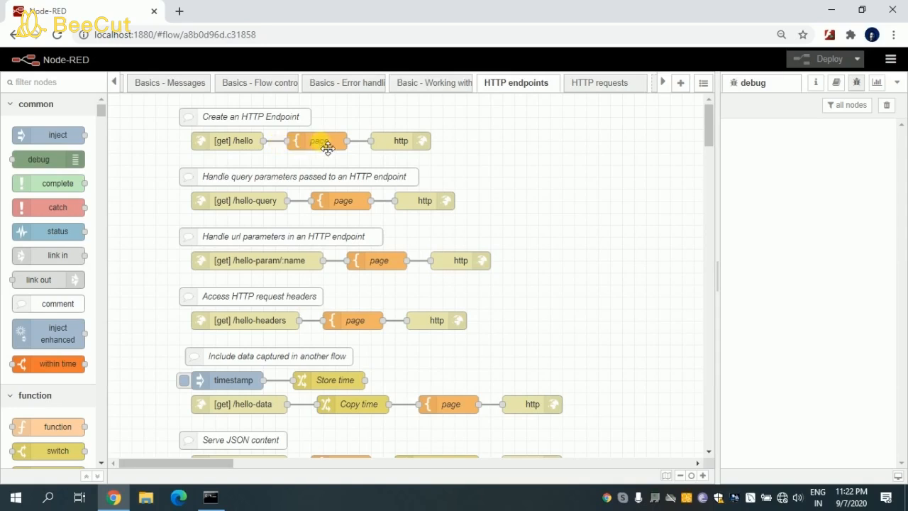
pyautogui.doubleClick(319, 140)
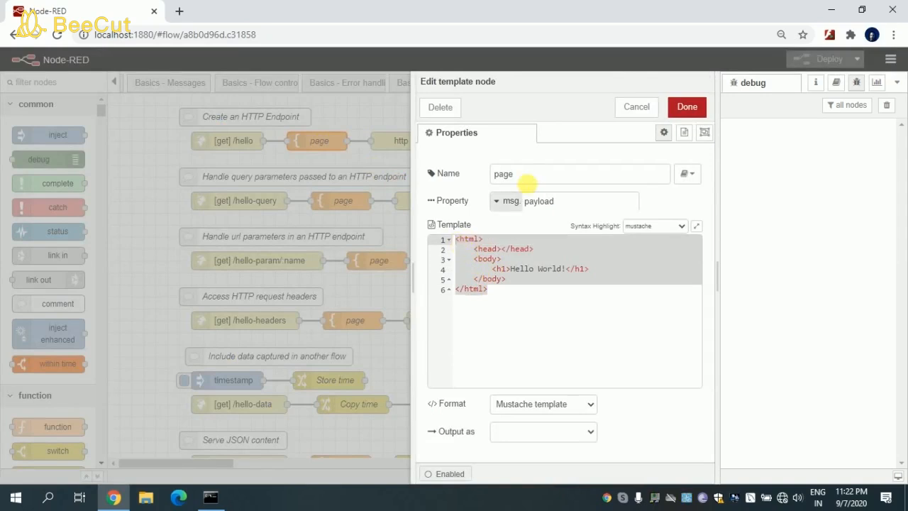
pyautogui.click(686, 107)
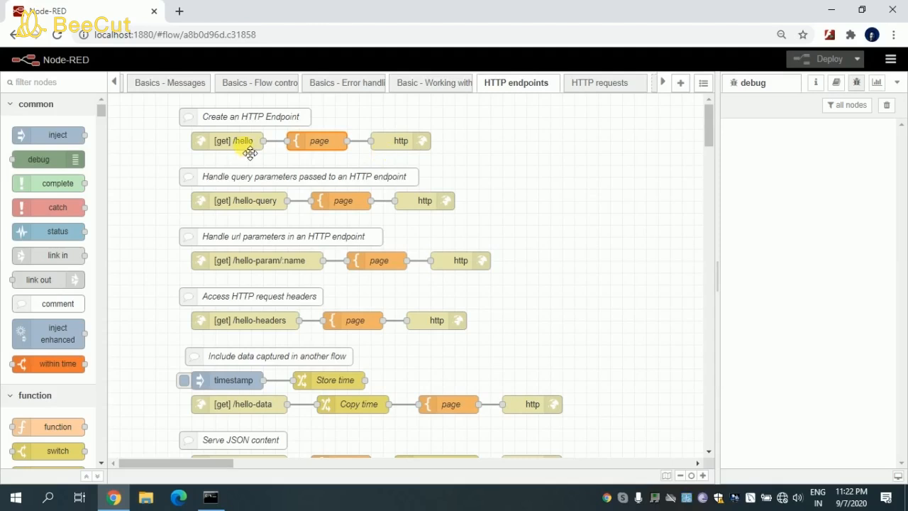
pyautogui.click(604, 83)
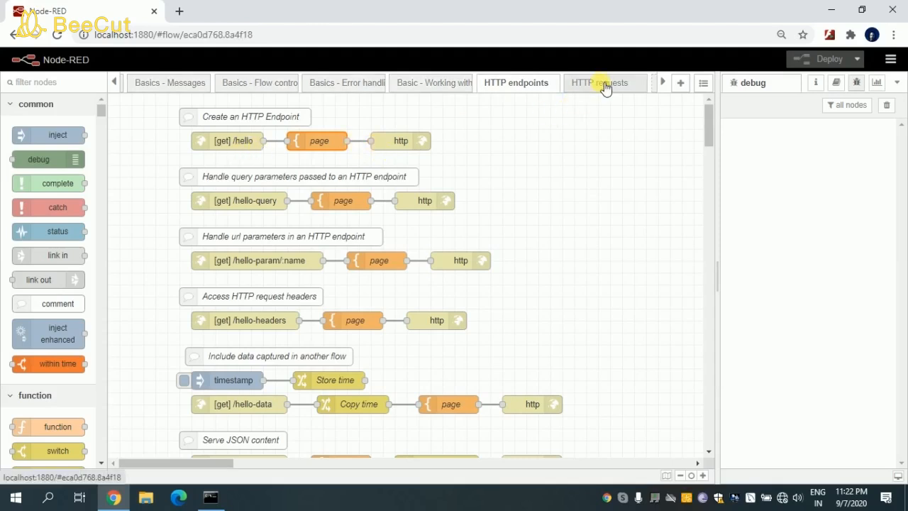
# - Back on HTTP requests, trigger the Simple GET request and view its Hello World payload
pyautogui.click(600, 83)
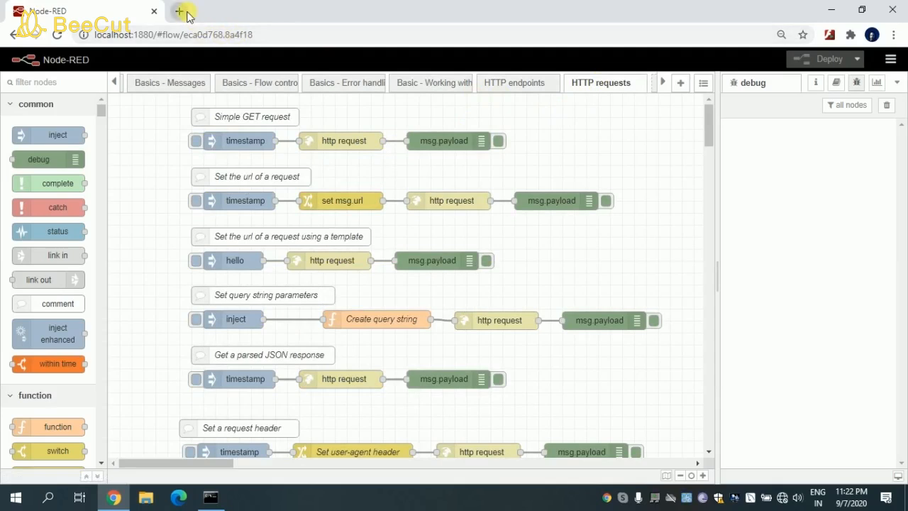
pyautogui.click(184, 11)
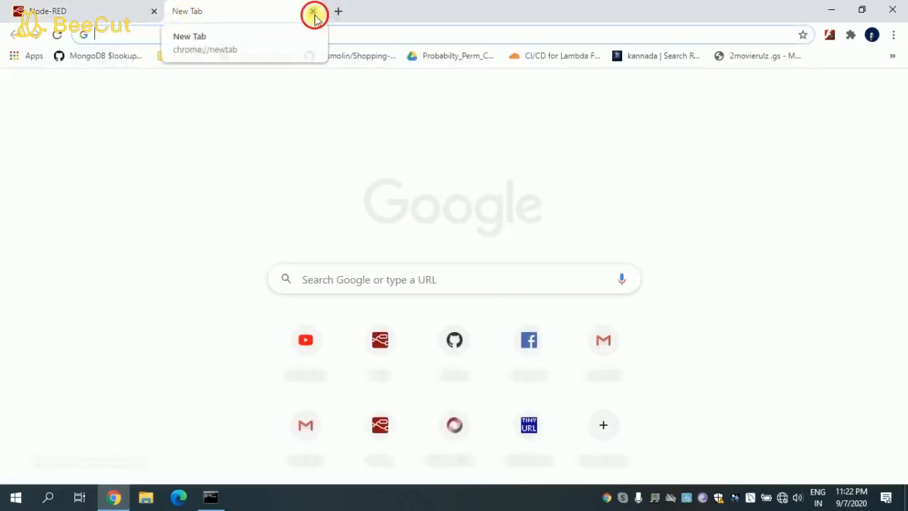
pyautogui.click(313, 13)
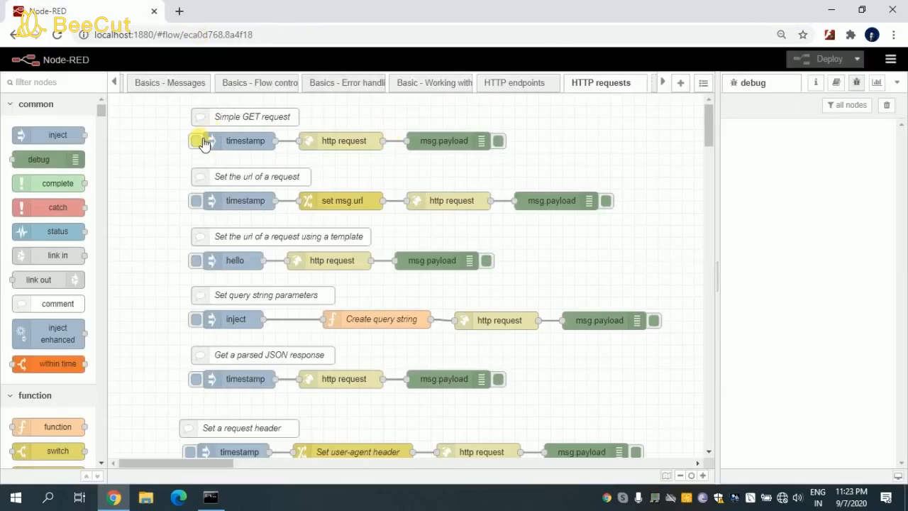
pyautogui.click(197, 141)
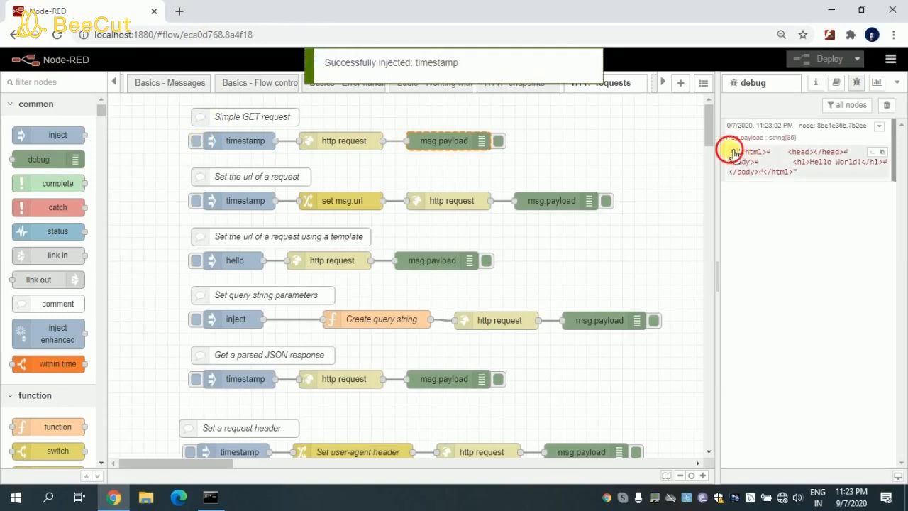
pyautogui.click(734, 152)
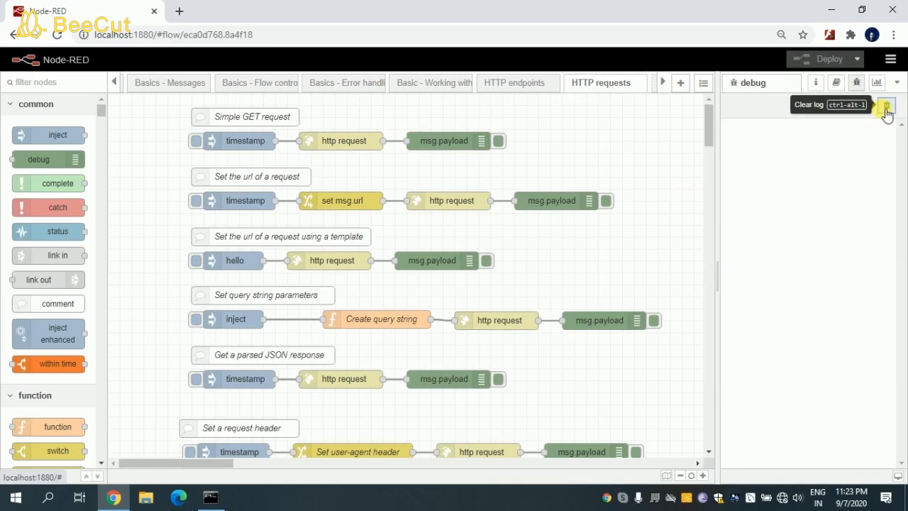
pyautogui.click(886, 106)
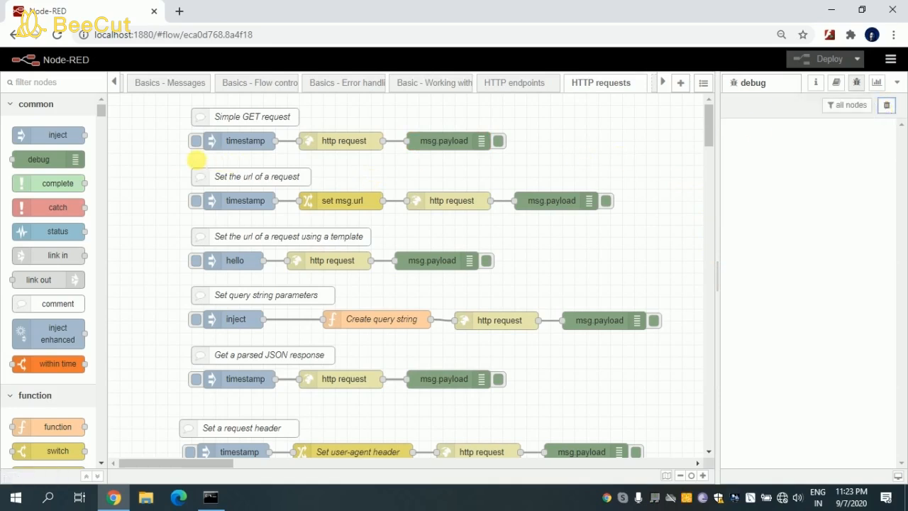
pyautogui.moveTo(180, 161)
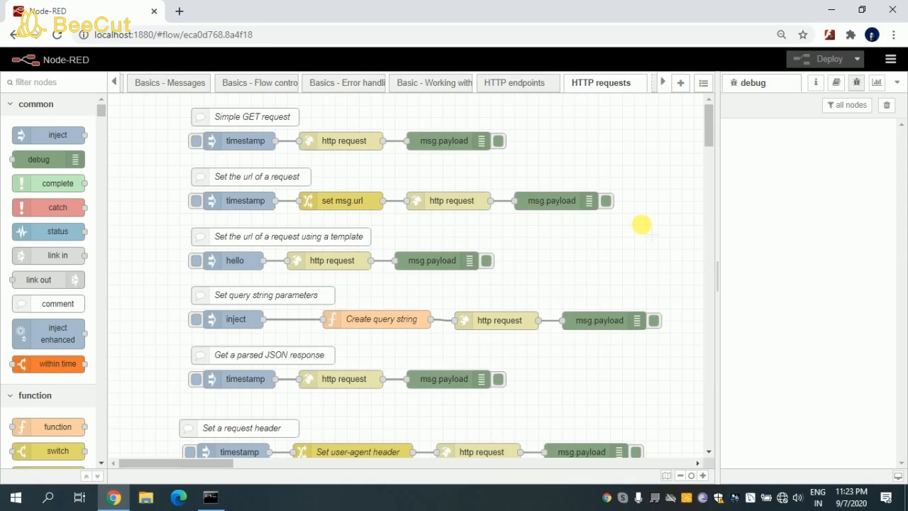
pyautogui.moveTo(630, 224)
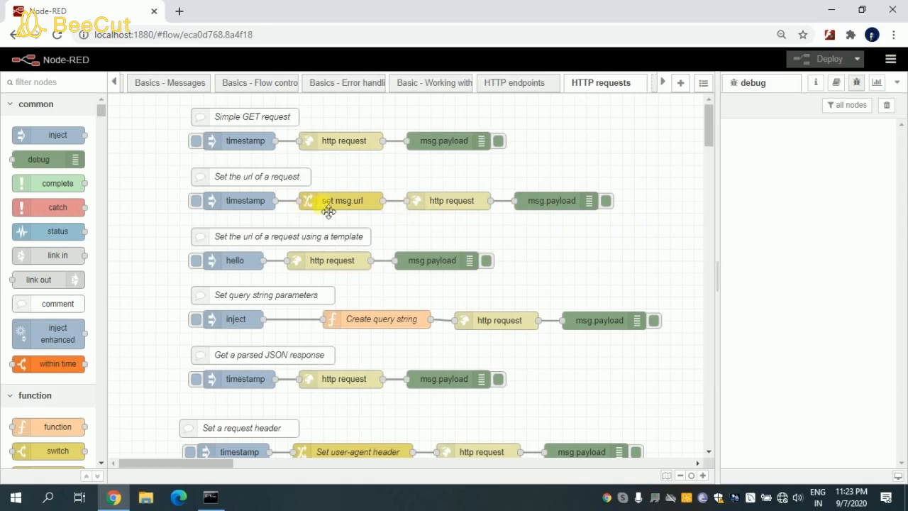
pyautogui.doubleClick(341, 200)
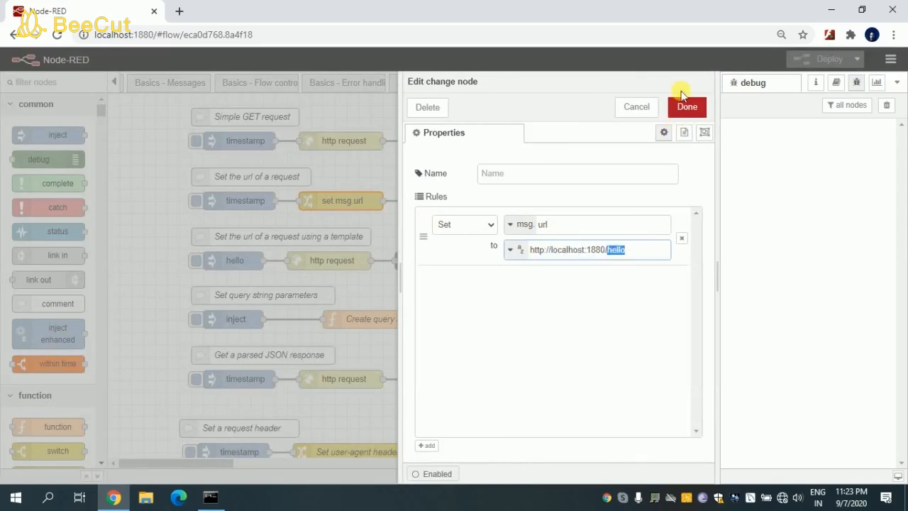
pyautogui.click(686, 107)
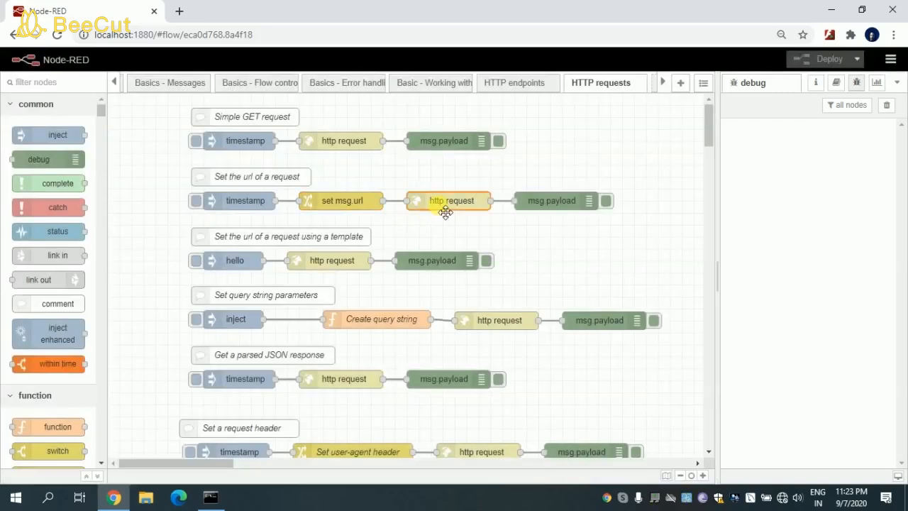
pyautogui.doubleClick(451, 200)
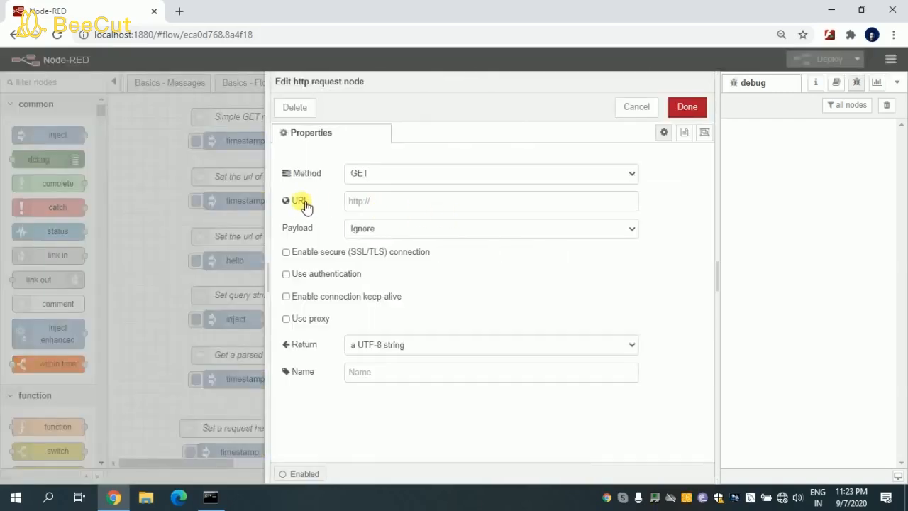
pyautogui.moveTo(418, 190)
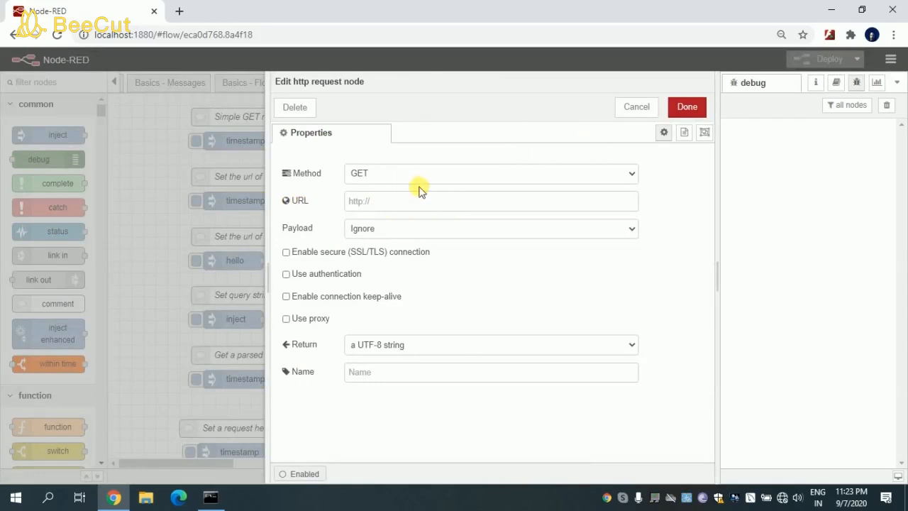
pyautogui.click(635, 107)
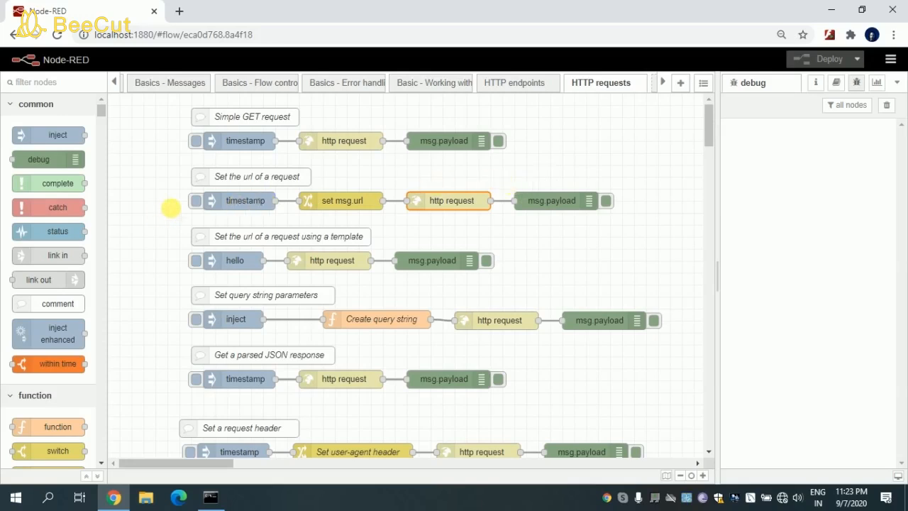
# - Trigger the 'Set the url of a request' flow and expand its Hello World HTML response
pyautogui.click(197, 200)
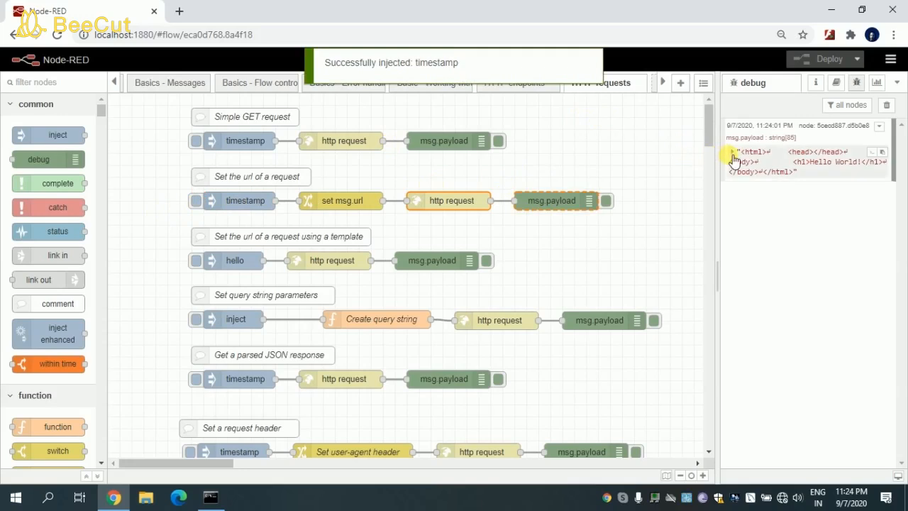
pyautogui.click(734, 152)
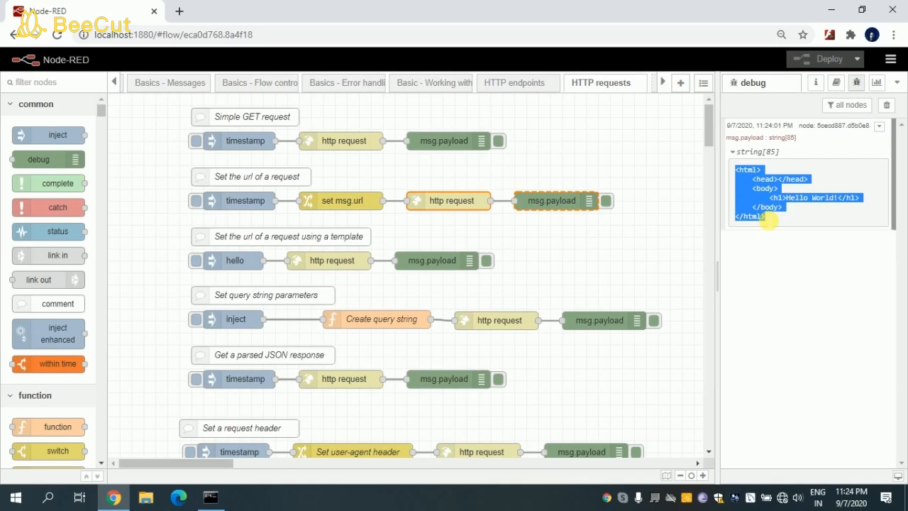
pyautogui.moveTo(814, 227)
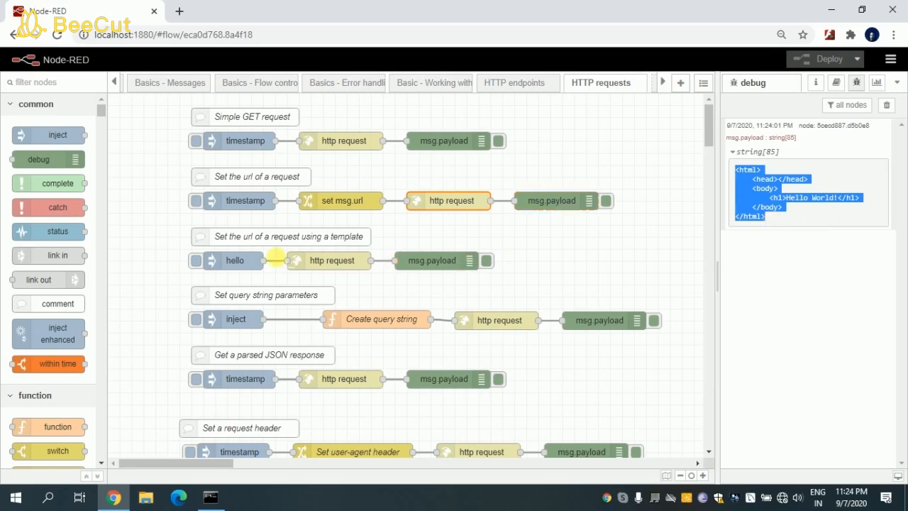
pyautogui.click(281, 236)
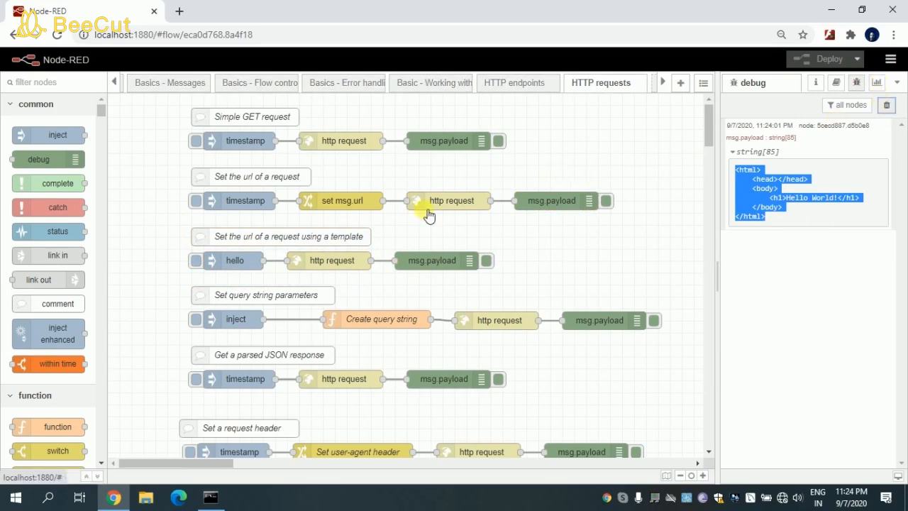
# - Clear debug, check the hello inject node, and view the localhost:1880/{{payload}} request URL
pyautogui.click(886, 104)
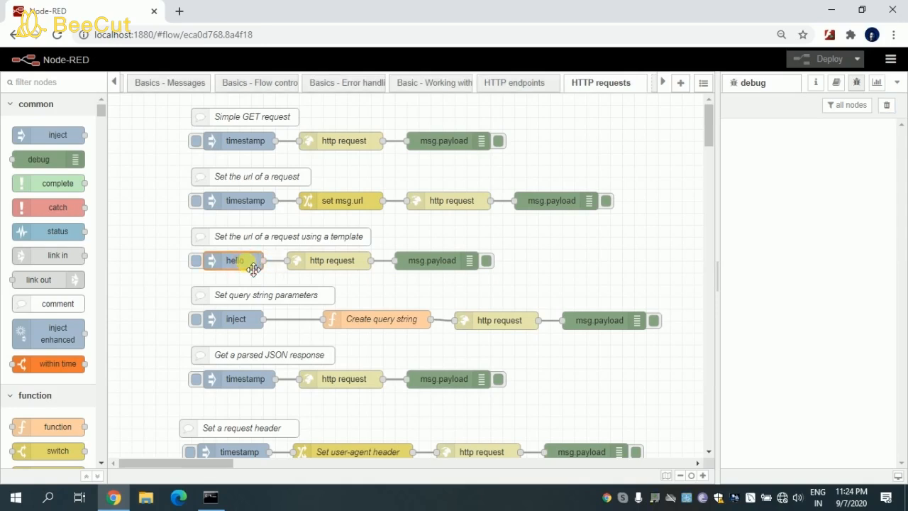
pyautogui.doubleClick(234, 260)
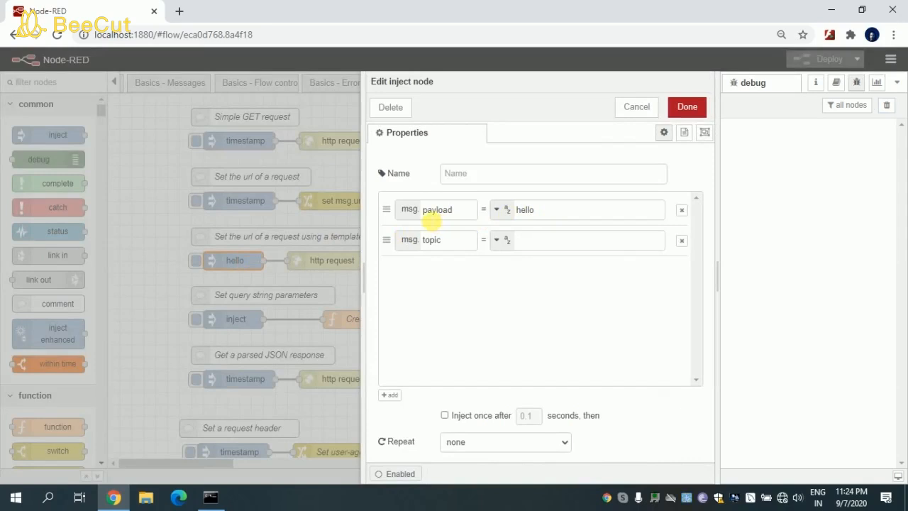
pyautogui.moveTo(553, 212)
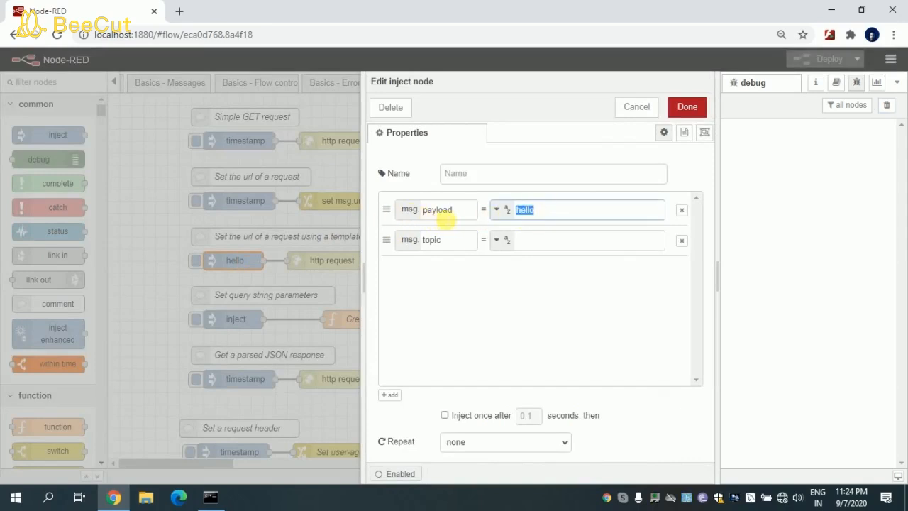
pyautogui.click(685, 107)
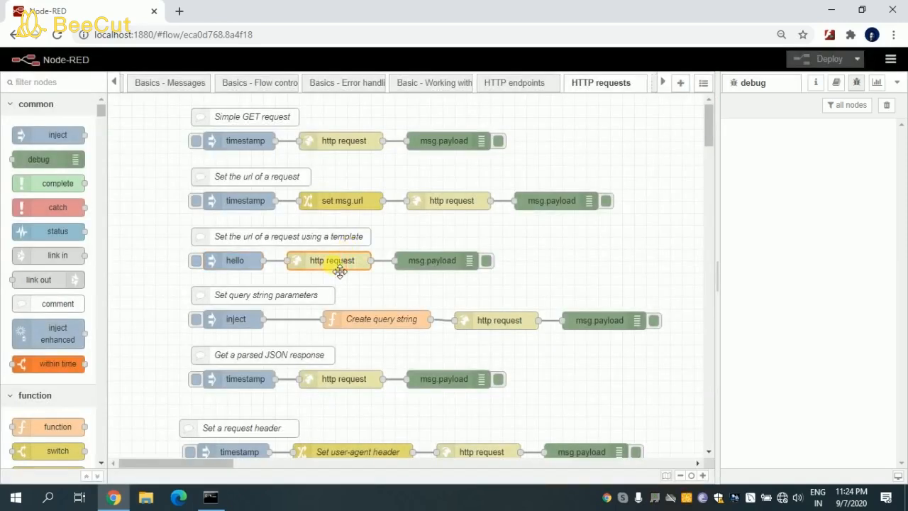
pyautogui.doubleClick(331, 261)
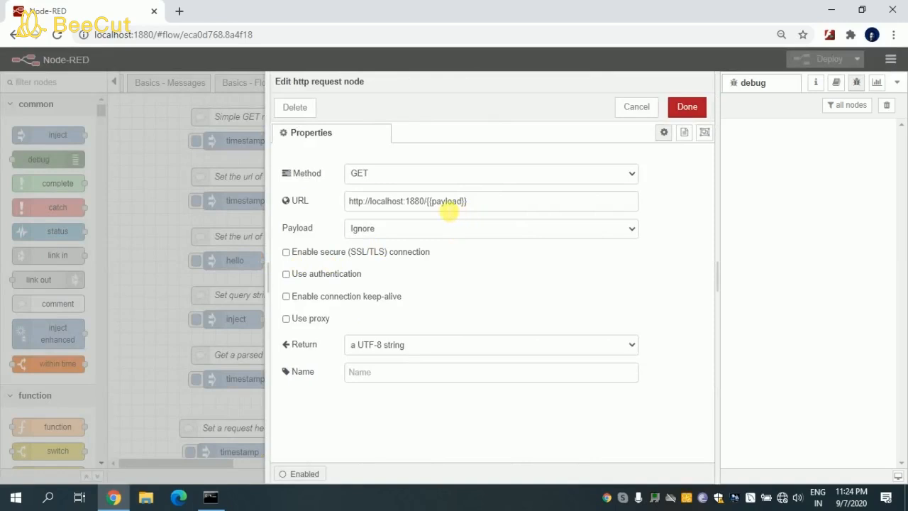
pyautogui.doubleClick(443, 201)
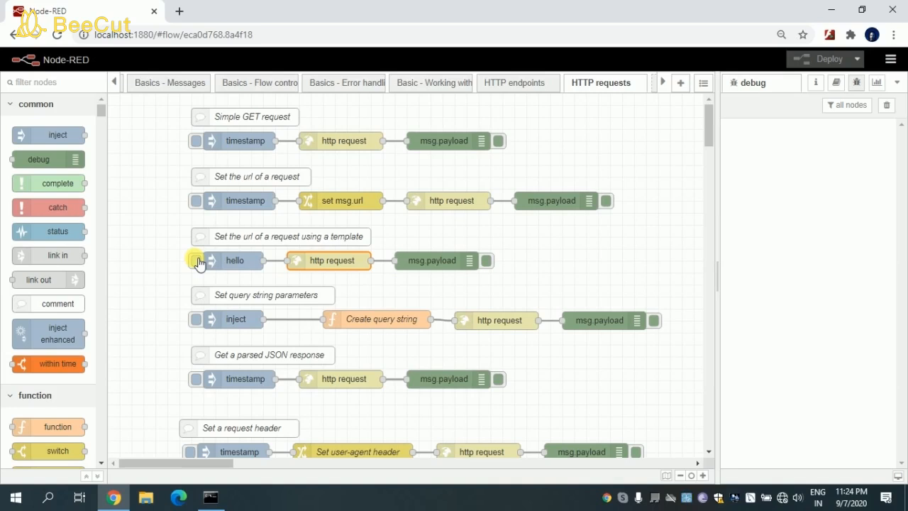
# - Send hello through the template flow, expand the Hello World HTML, and clear debug
pyautogui.click(197, 261)
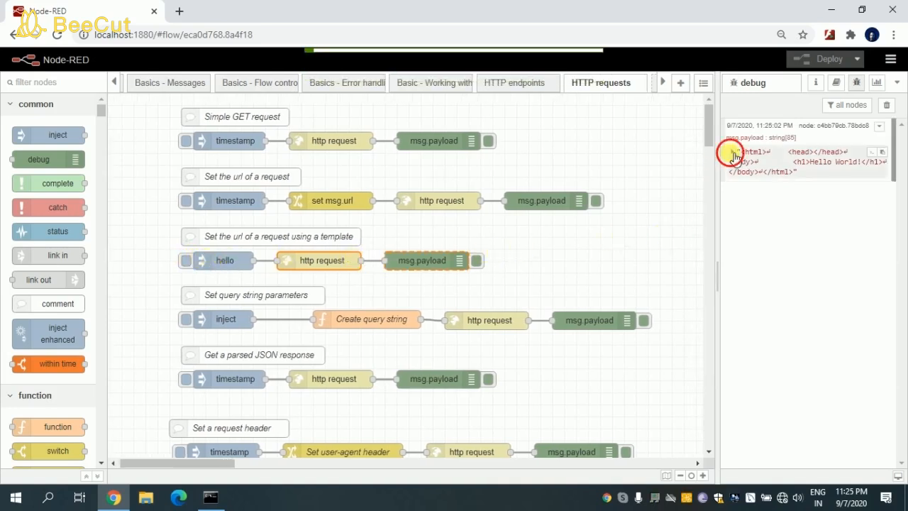
pyautogui.click(733, 152)
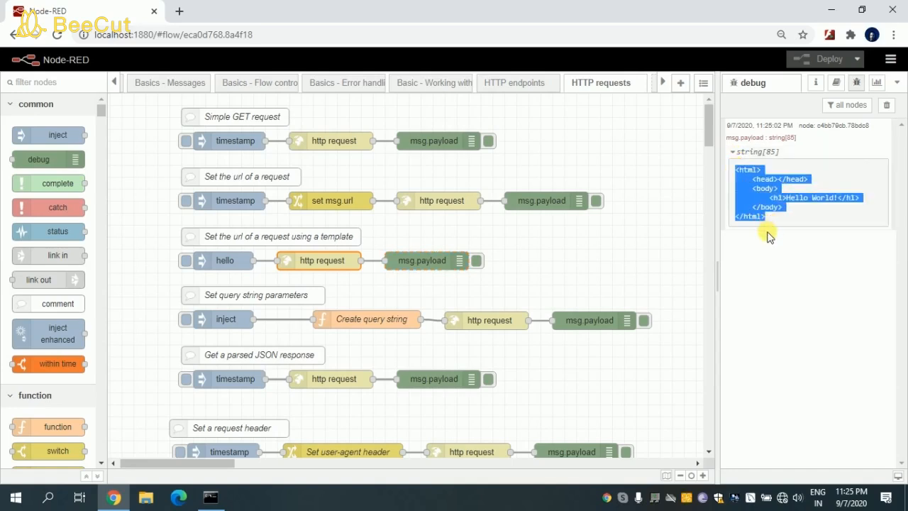
pyautogui.click(421, 260)
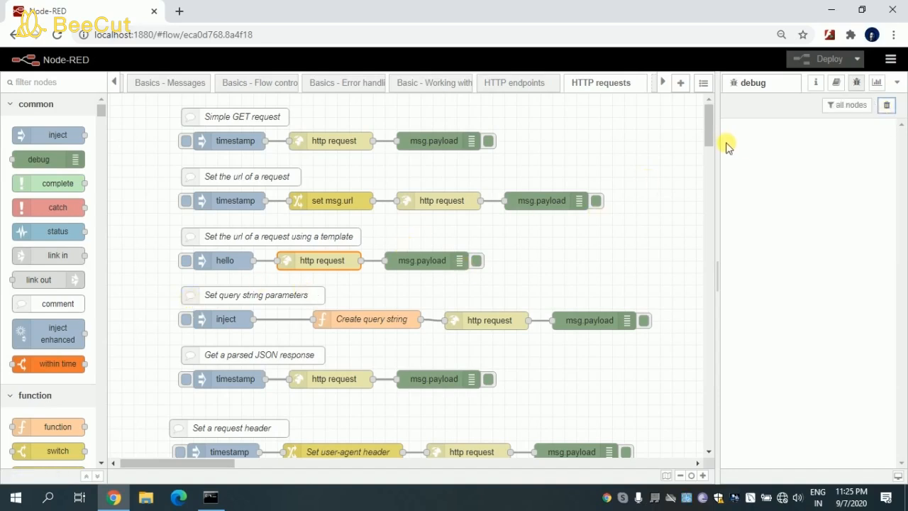
# - Change the query string inject node's JSON payload name from Nick to sandy
pyautogui.scroll(-3)
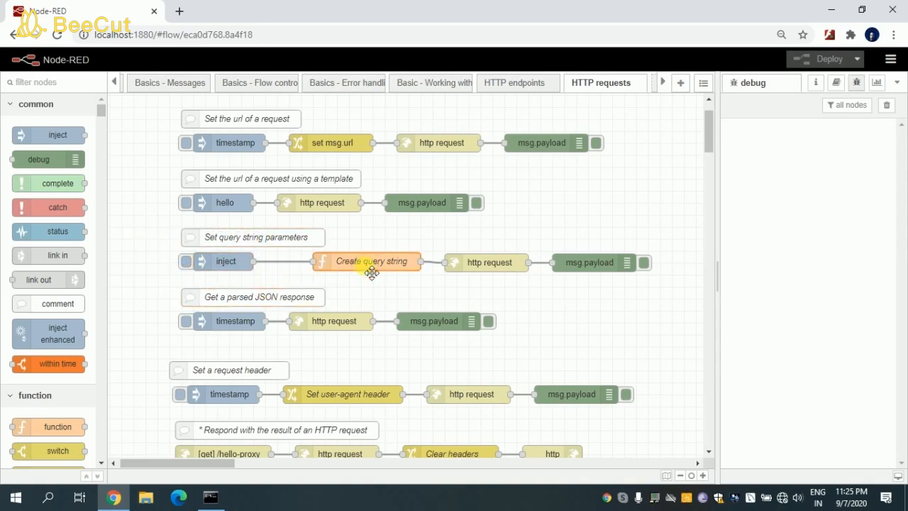
pyautogui.doubleClick(366, 262)
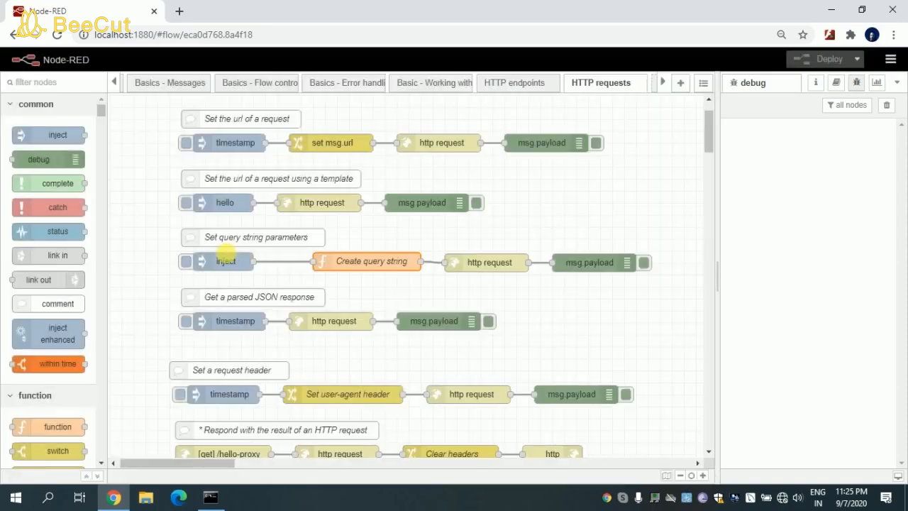
pyautogui.doubleClick(226, 262)
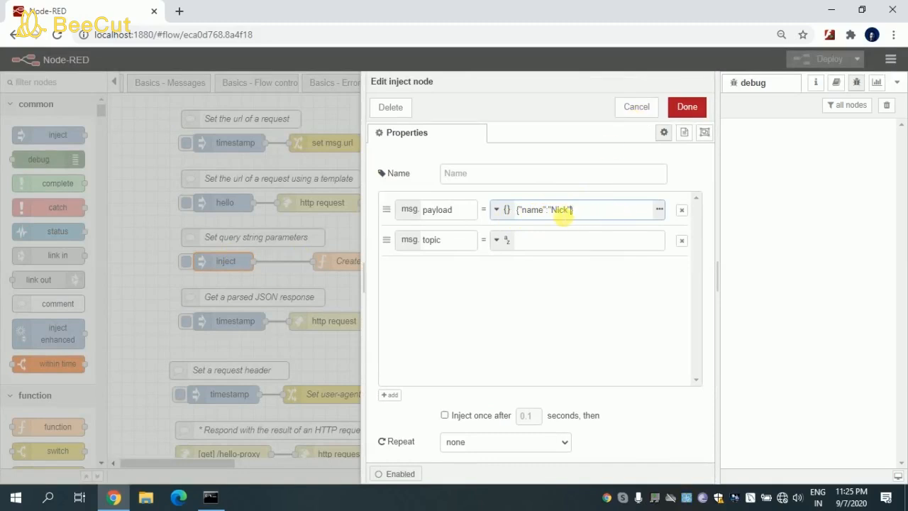
pyautogui.write('sarf')
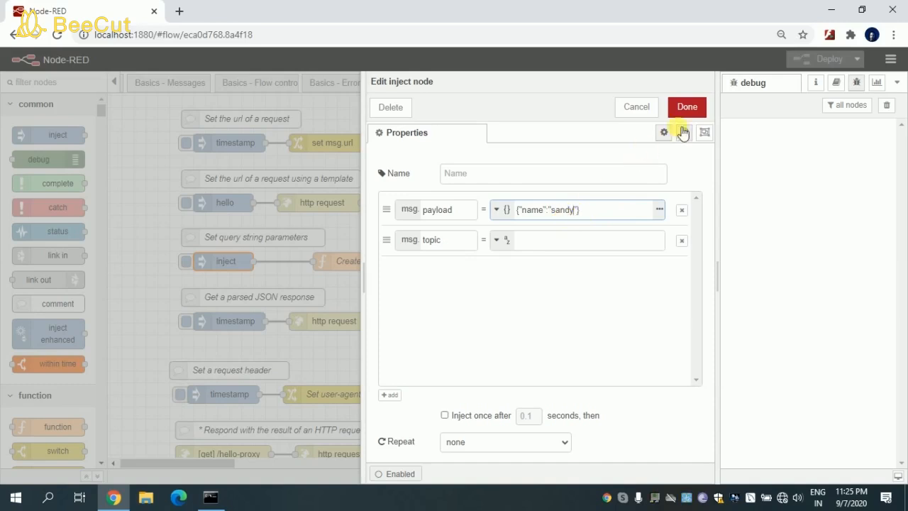
pyautogui.click(685, 107)
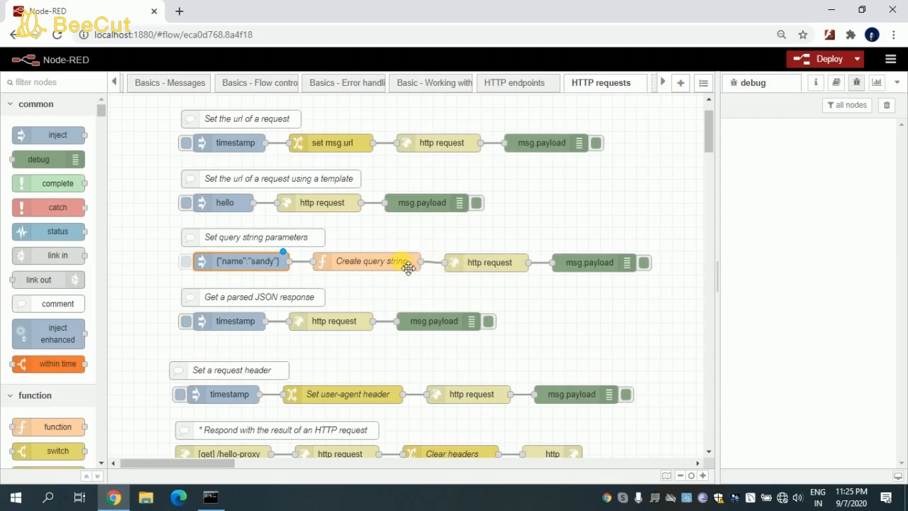
pyautogui.doubleClick(368, 262)
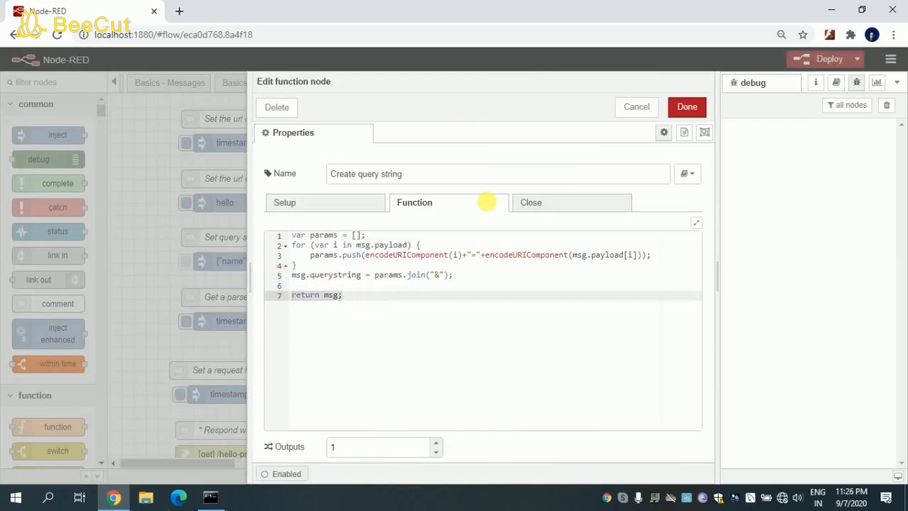
pyautogui.click(685, 107)
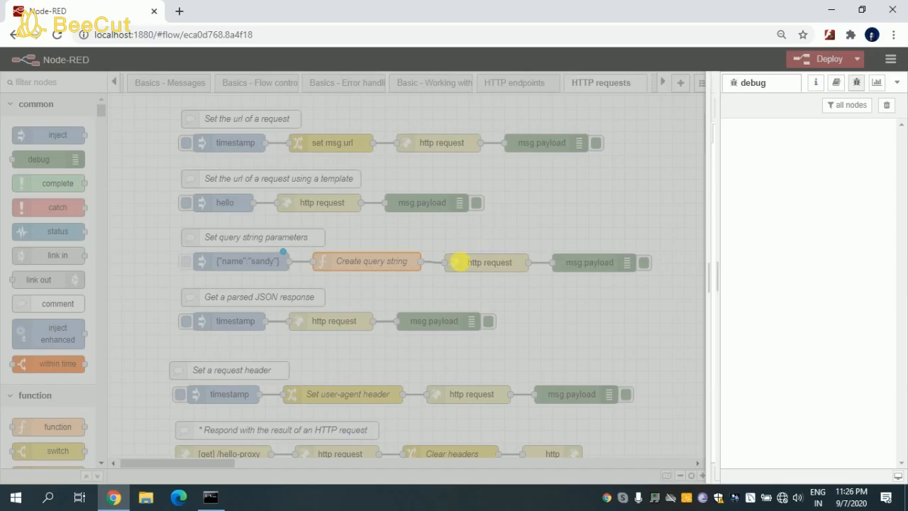
pyautogui.doubleClick(490, 262)
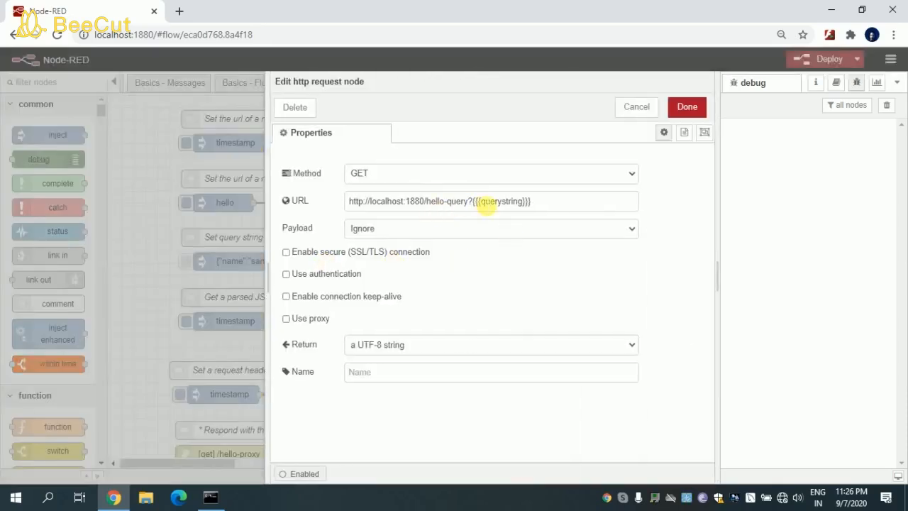
pyautogui.doubleClick(499, 201)
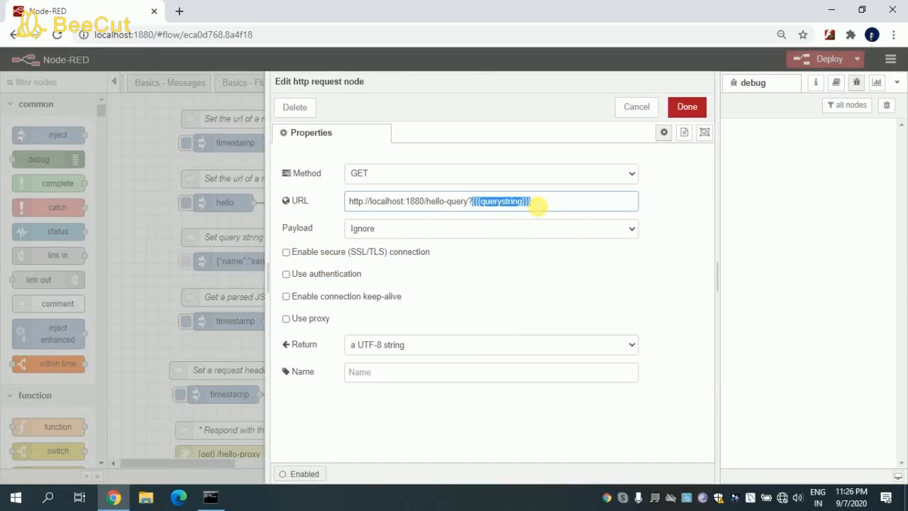
pyautogui.moveTo(502, 215)
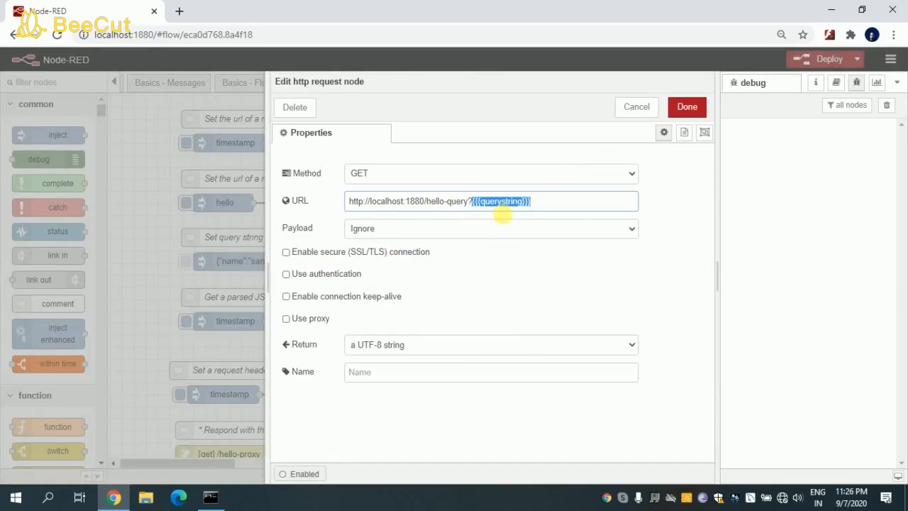
pyautogui.click(685, 106)
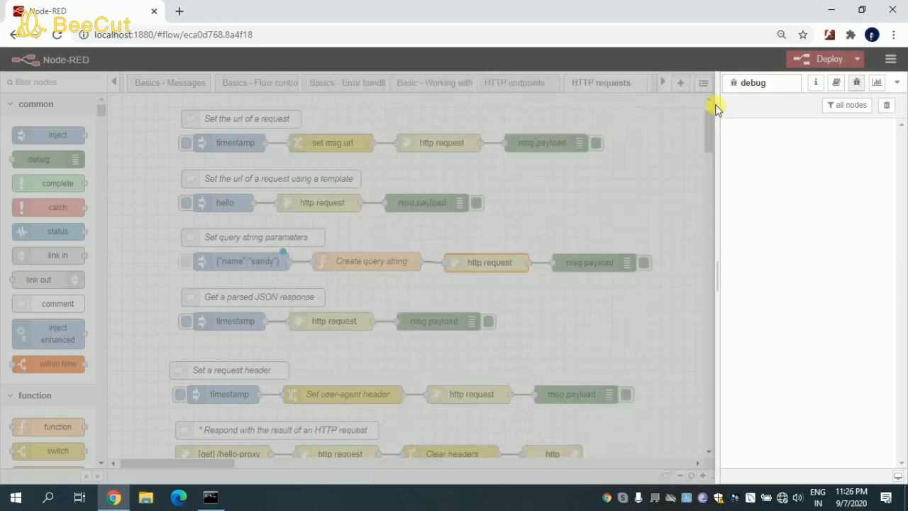
# - Deploy despite unconfigured nodes, then run the sandy query flow to show 'Hello sandy!'
pyautogui.click(829, 59)
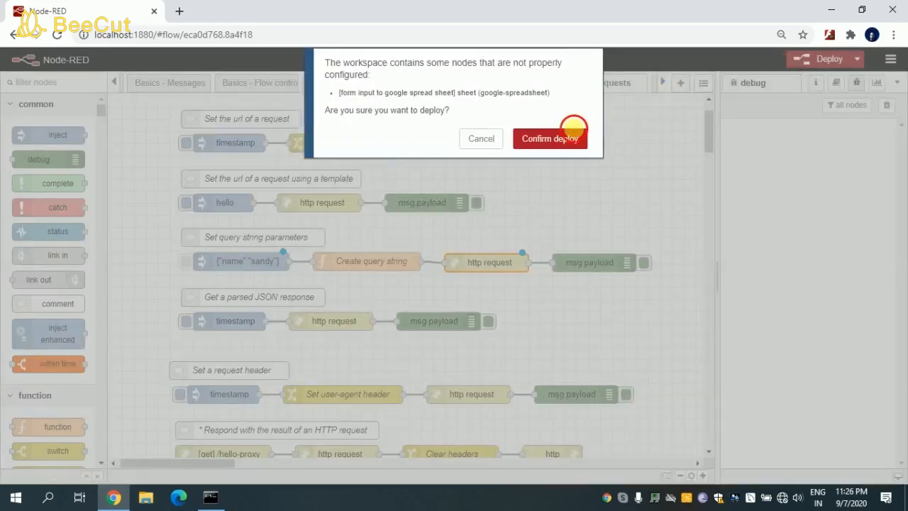
pyautogui.click(550, 138)
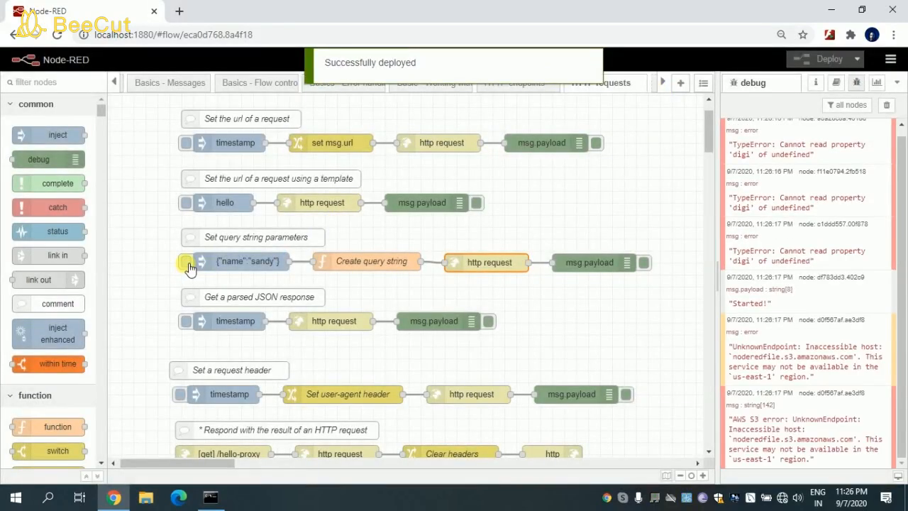
pyautogui.moveTo(217, 256)
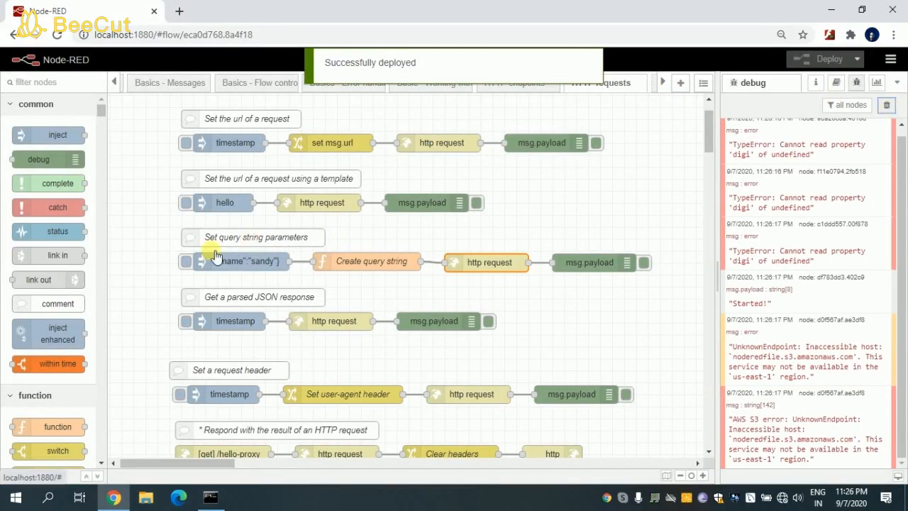
pyautogui.click(186, 261)
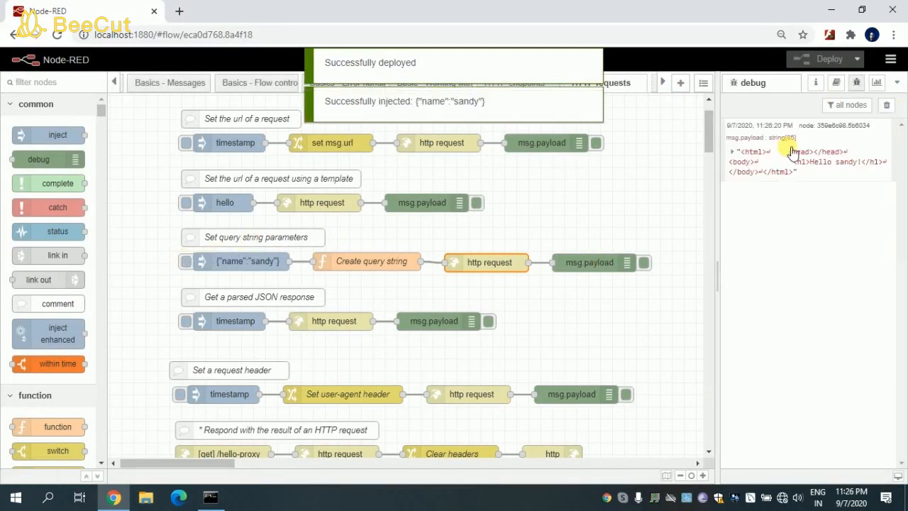
pyautogui.click(732, 151)
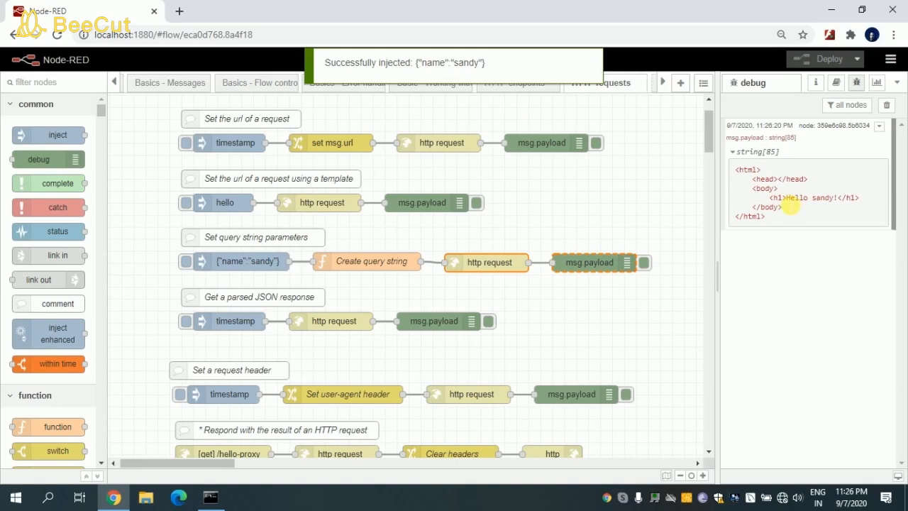
pyautogui.doubleClick(806, 197)
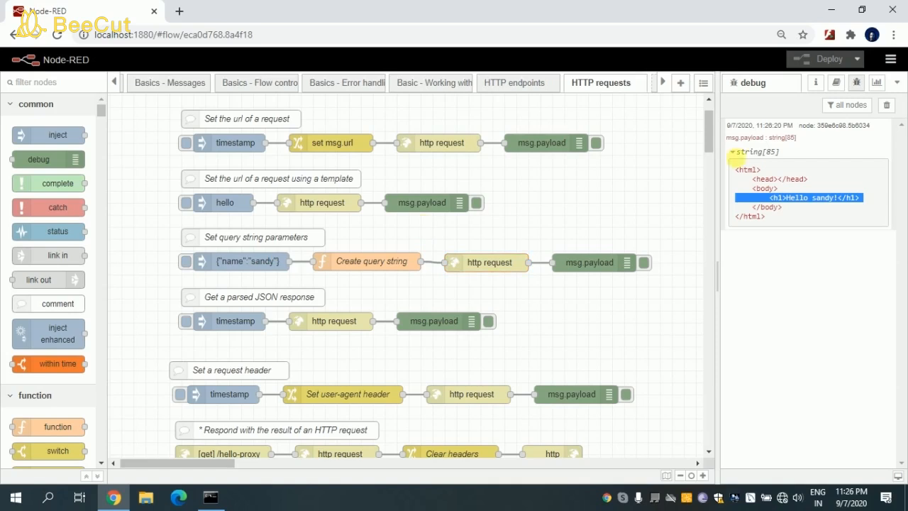
pyautogui.moveTo(710, 146)
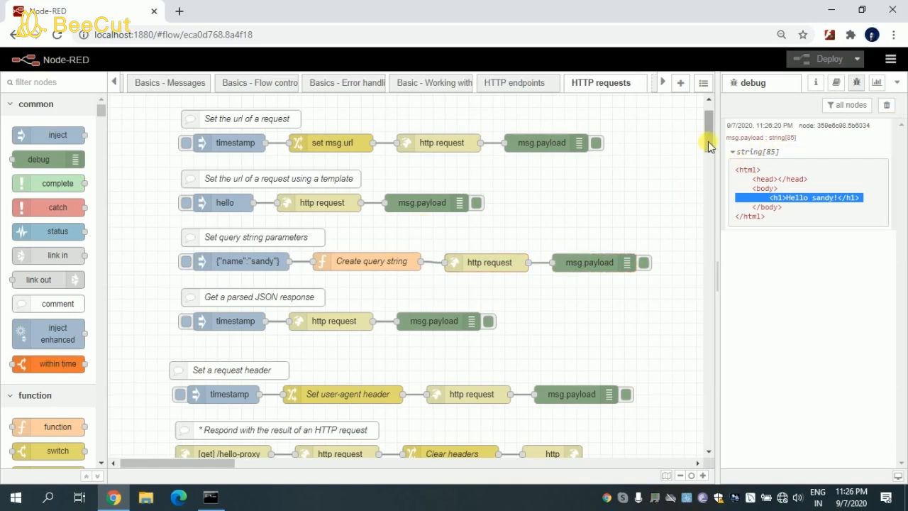
# - Inspect the JSON request node's localhost:1880/hello-json URL, then return to HTTP requests
pyautogui.scroll(-3)
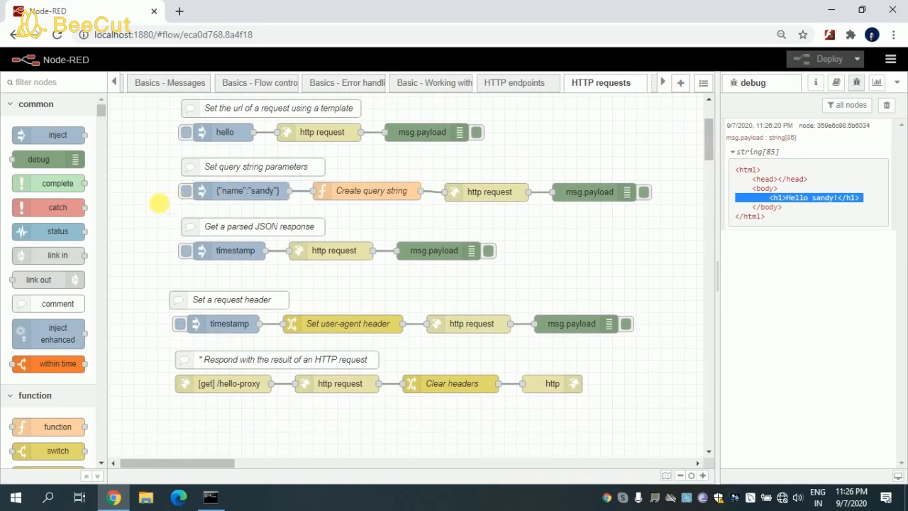
pyautogui.moveTo(159, 204); pyautogui.dragTo(284, 288)
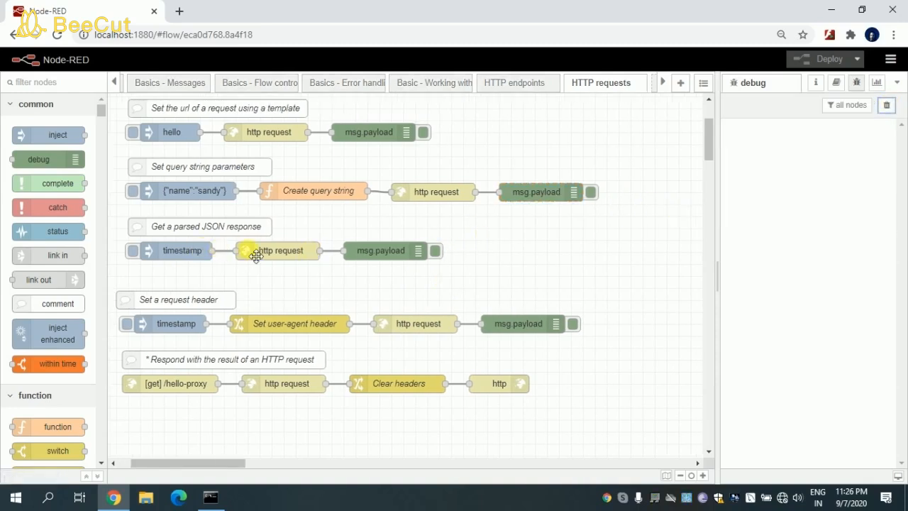
pyautogui.doubleClick(280, 251)
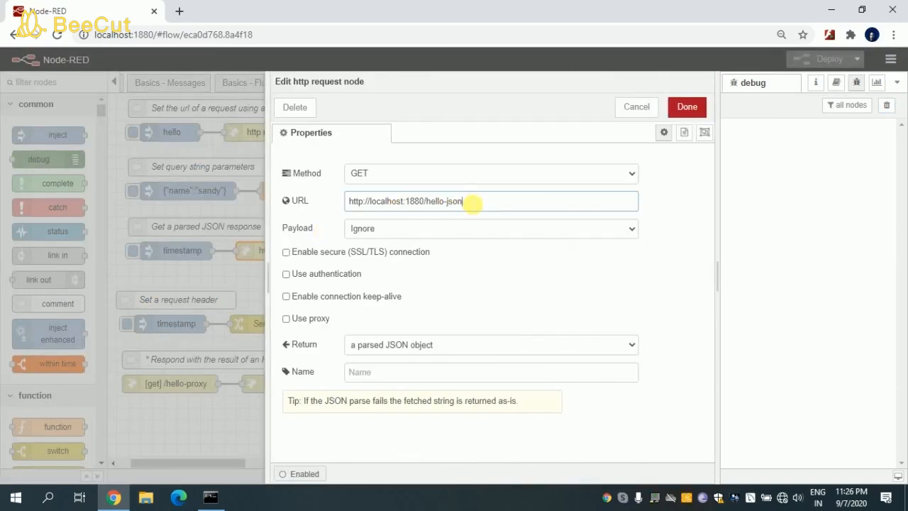
pyautogui.doubleClick(443, 200)
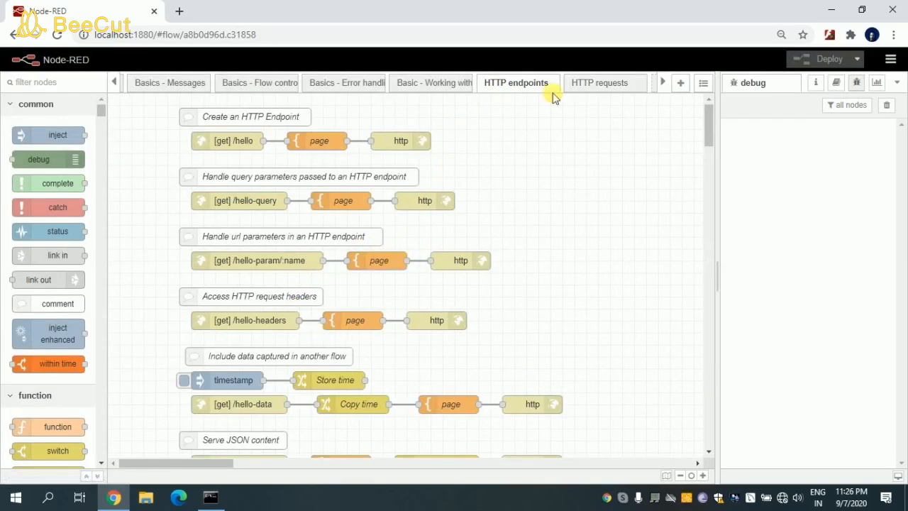
pyautogui.click(599, 82)
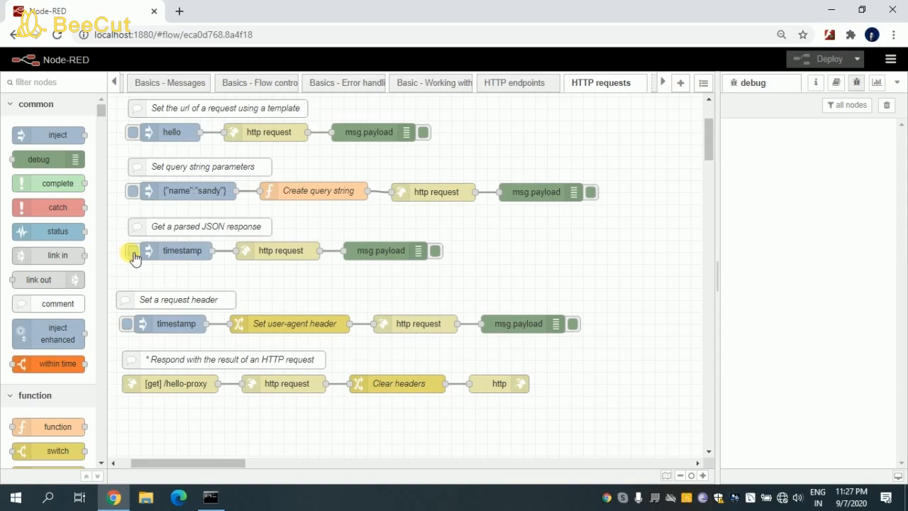
# - Trigger the parsed JSON flow and expand the returned { Hello: "World" } object
pyautogui.click(133, 251)
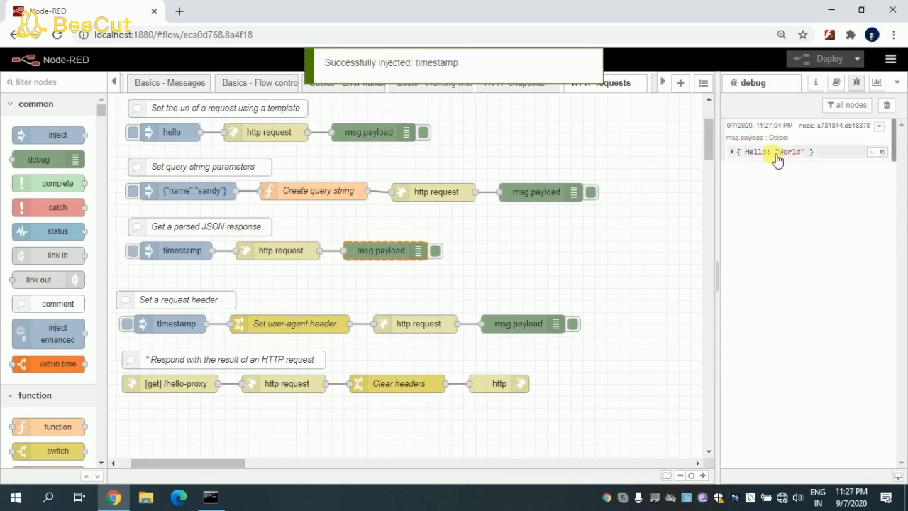
pyautogui.click(733, 152)
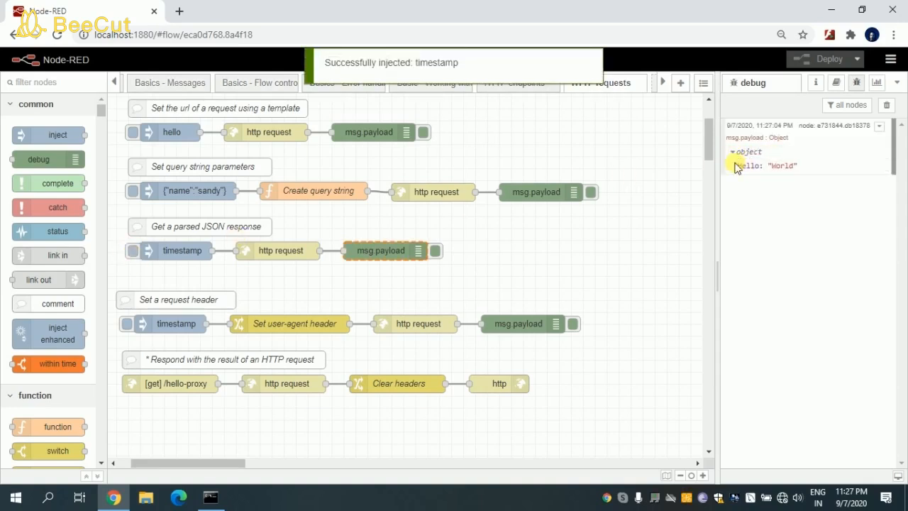
pyautogui.doubleClick(766, 165)
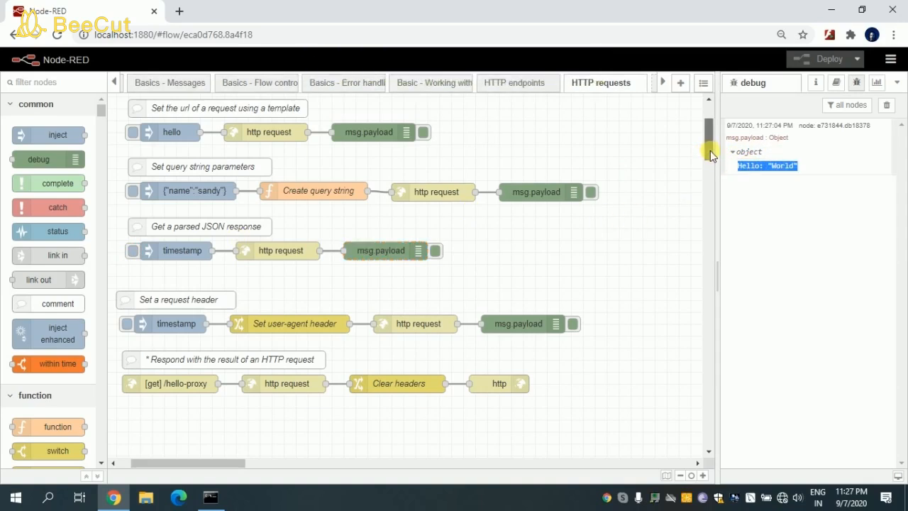
pyautogui.scroll(-3)
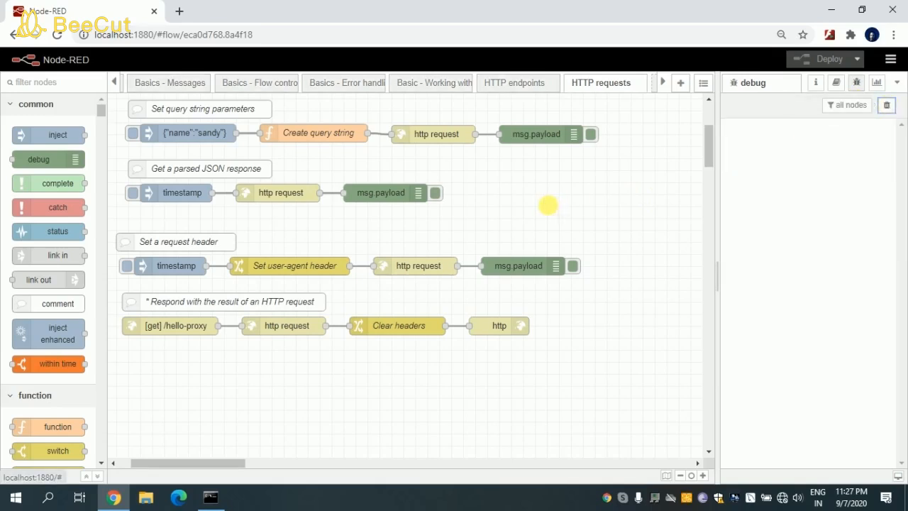
pyautogui.moveTo(115, 225)
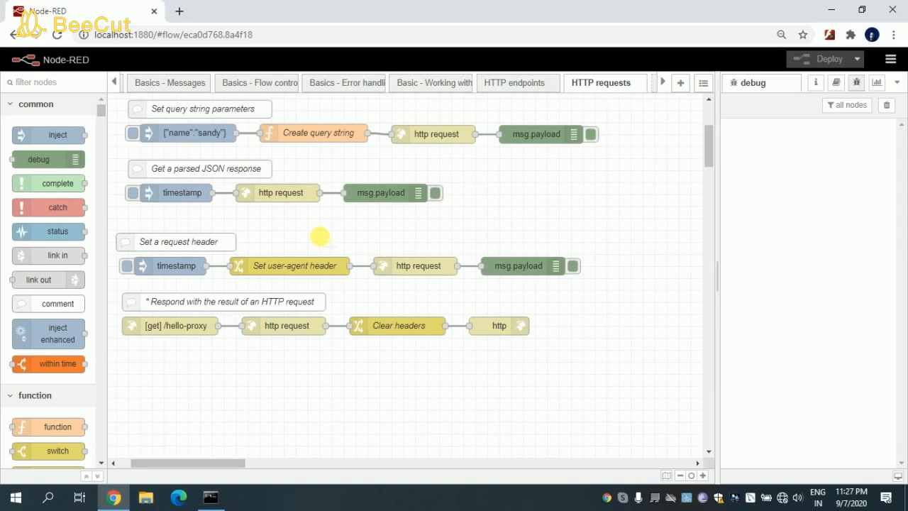
pyautogui.moveTo(193, 253)
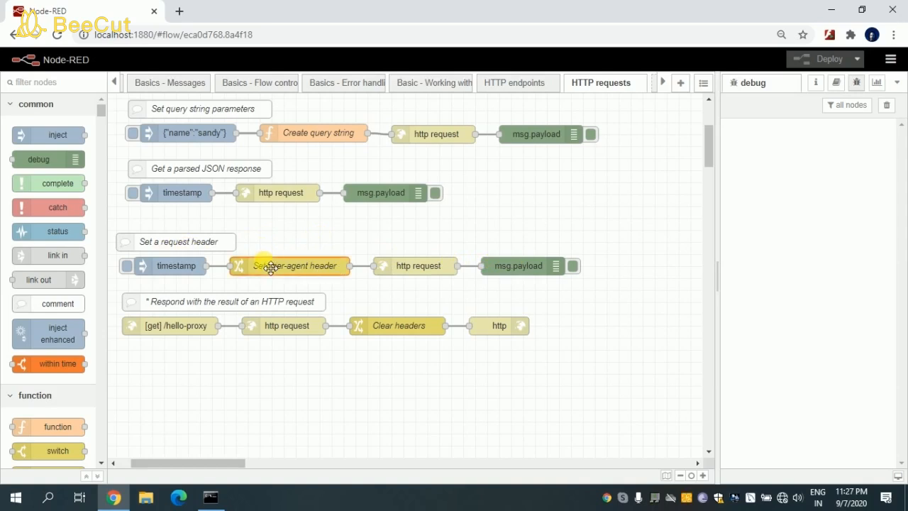
pyautogui.doubleClick(294, 266)
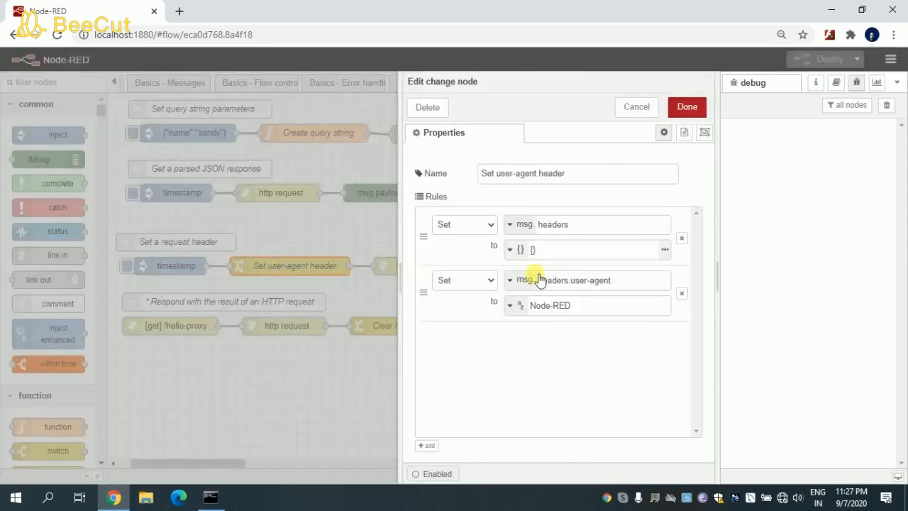
pyautogui.doubleClick(552, 279)
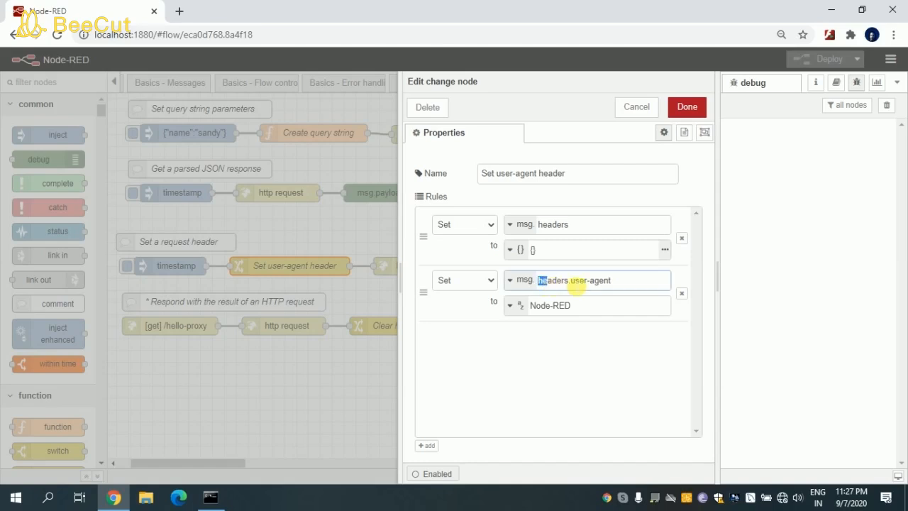
pyautogui.click(587, 305)
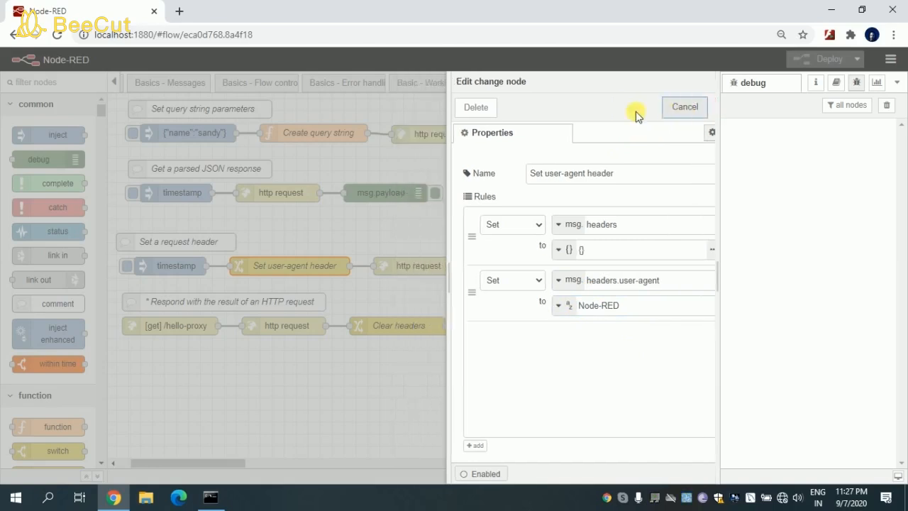
pyautogui.click(683, 107)
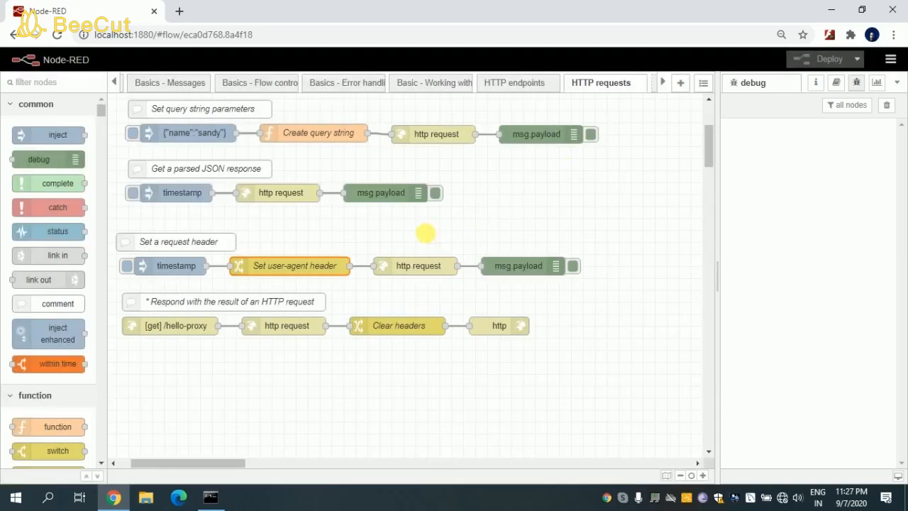
# - Check the hello-headers request URL, then run the flow showing 'User agent: Node-RED'
pyautogui.doubleClick(414, 265)
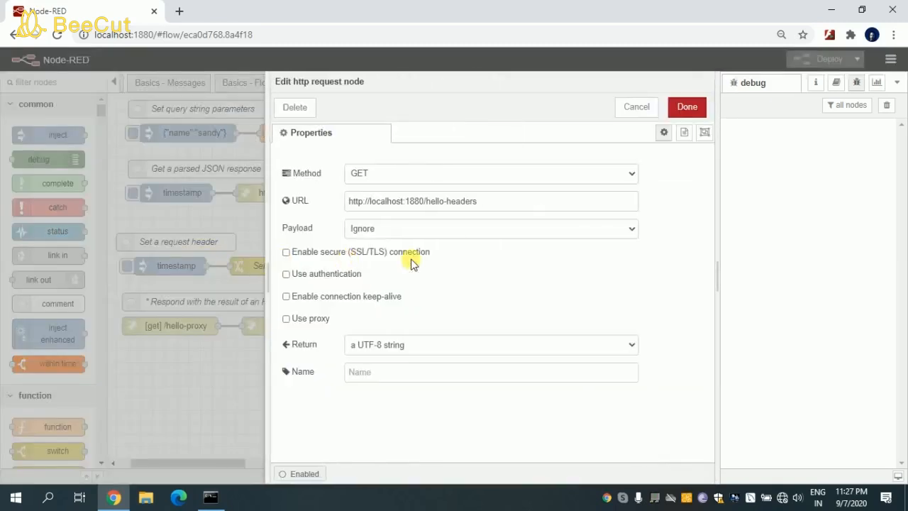
pyautogui.tripleClick(490, 201)
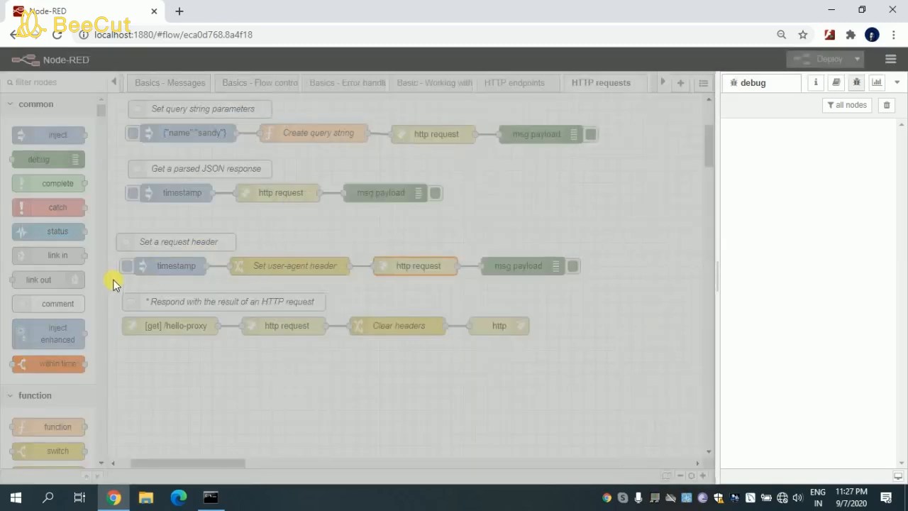
pyautogui.click(127, 265)
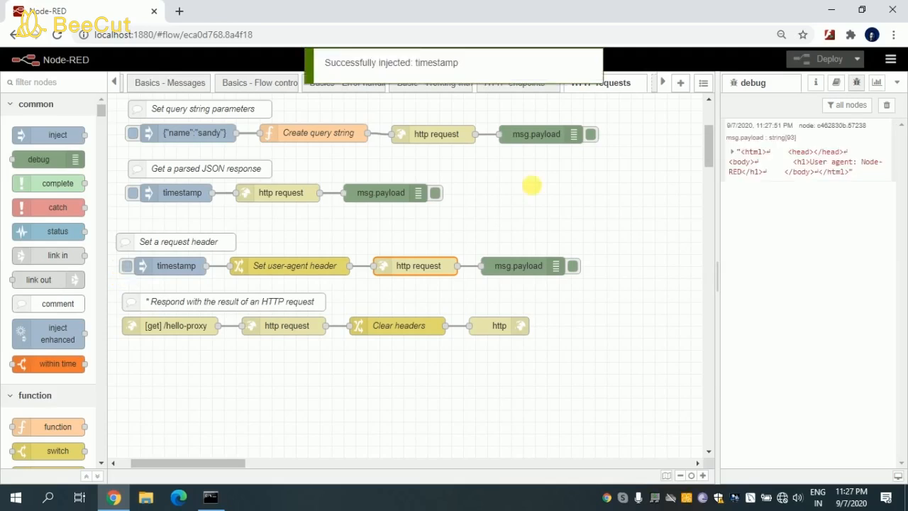
pyautogui.click(736, 151)
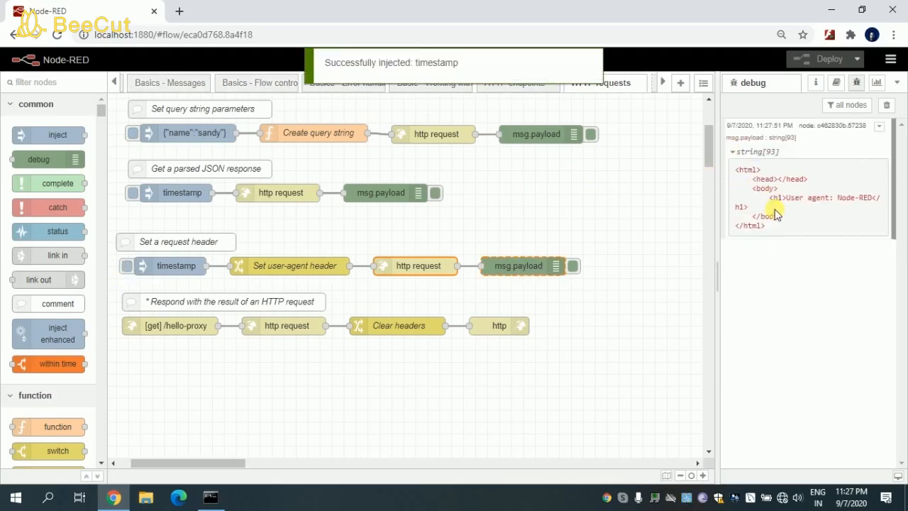
pyautogui.doubleClick(816, 197)
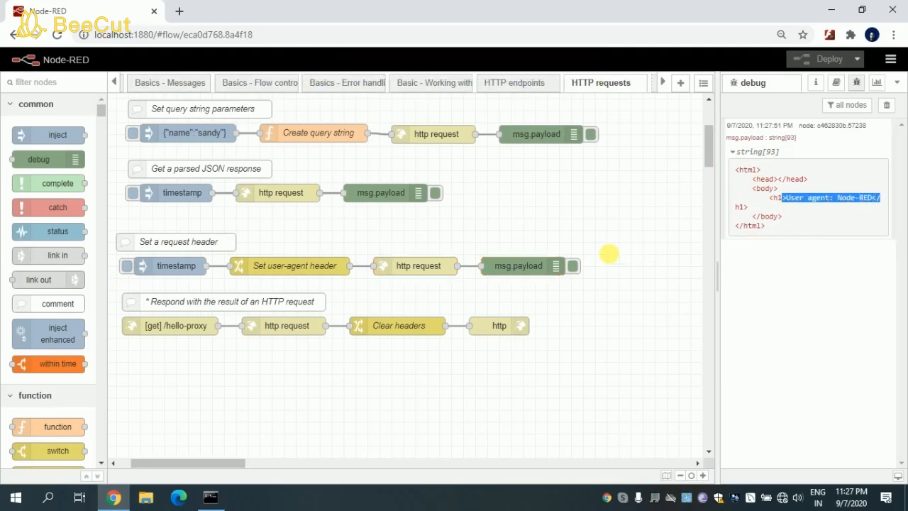
pyautogui.moveTo(614, 200)
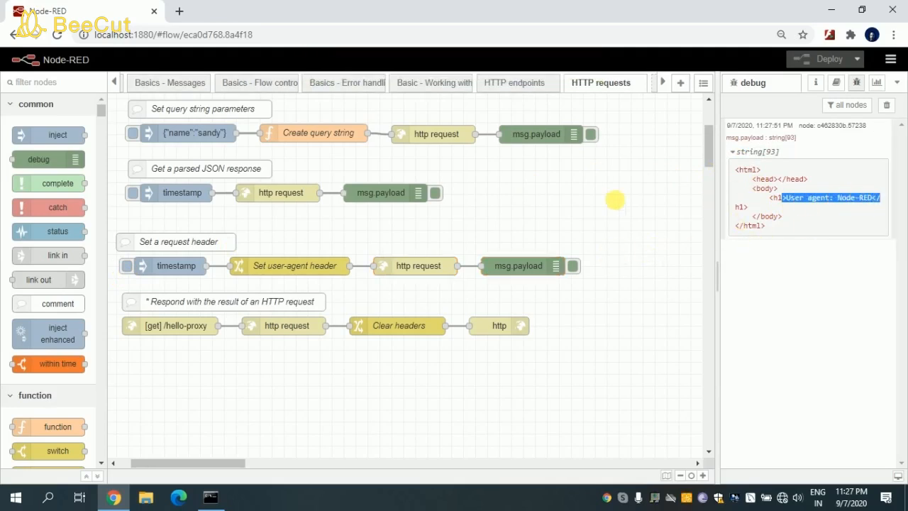
pyautogui.moveTo(552, 240)
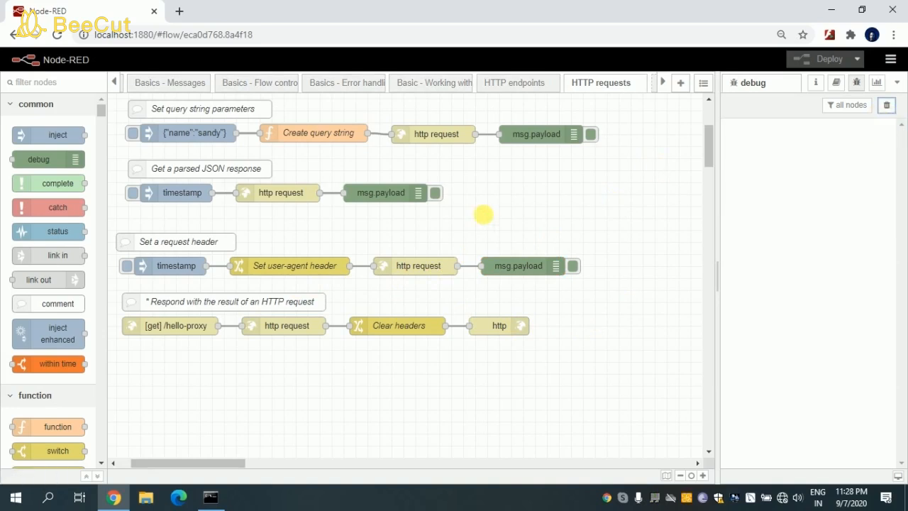
pyautogui.moveTo(172, 282)
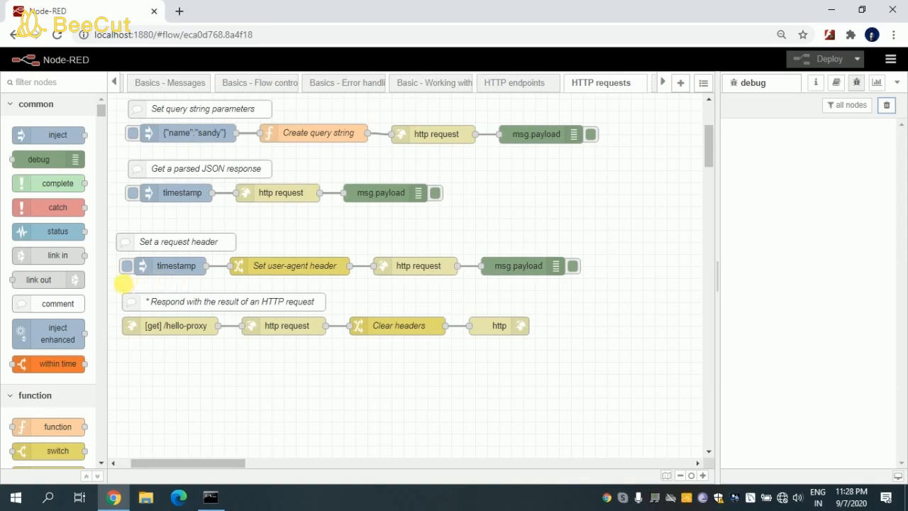
pyautogui.moveTo(300, 375)
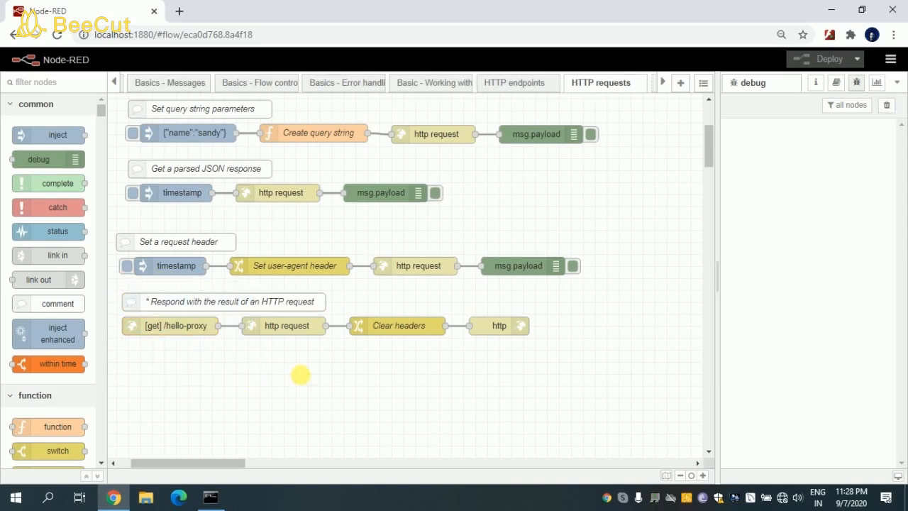
pyautogui.moveTo(186, 337)
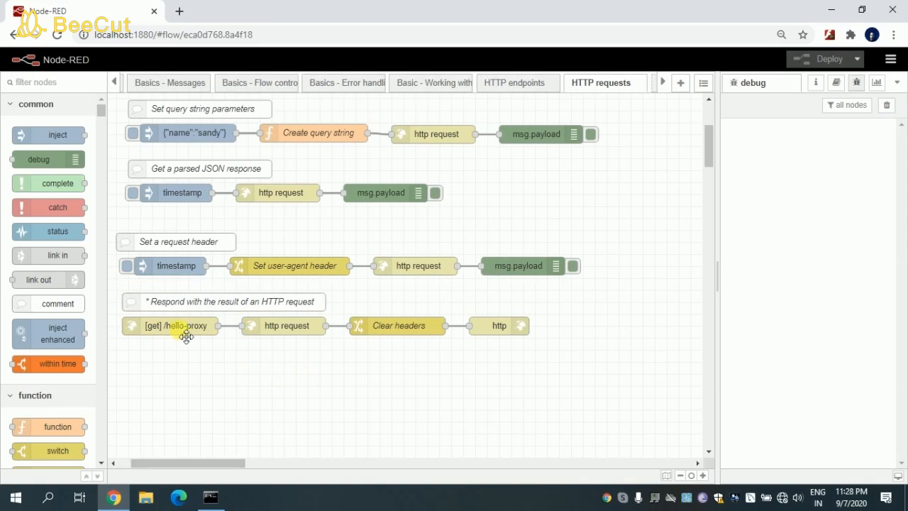
pyautogui.moveTo(179, 339)
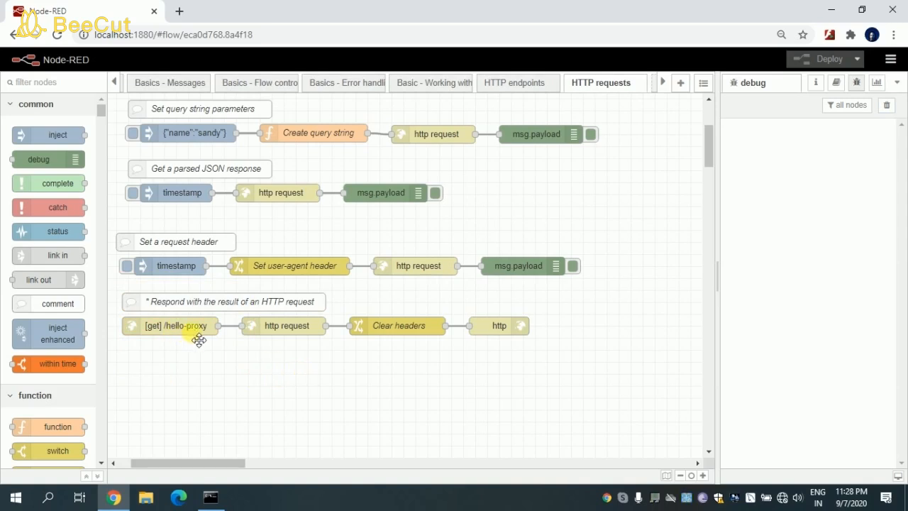
pyautogui.doubleClick(170, 325)
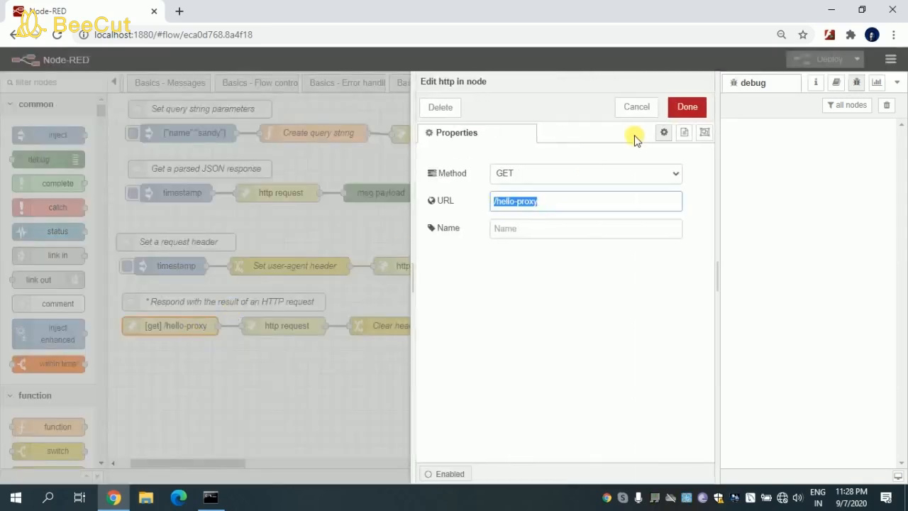
pyautogui.moveTo(653, 113)
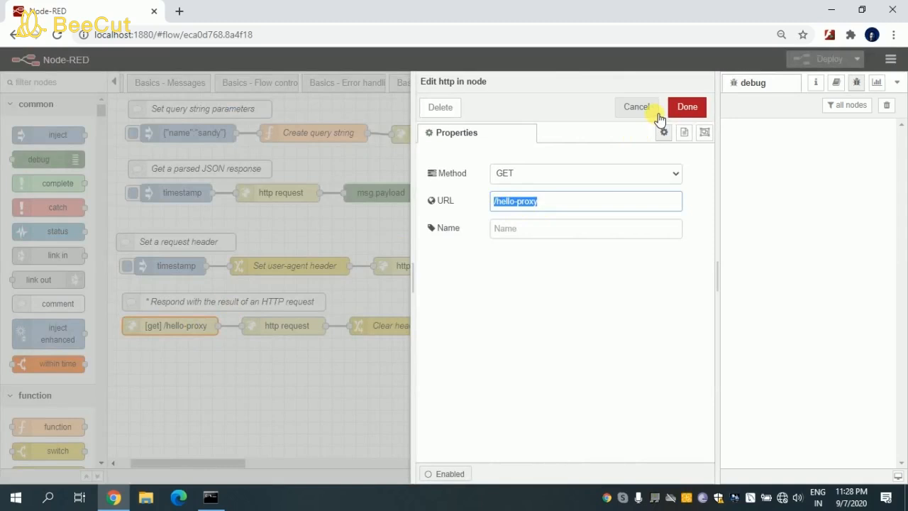
pyautogui.click(686, 107)
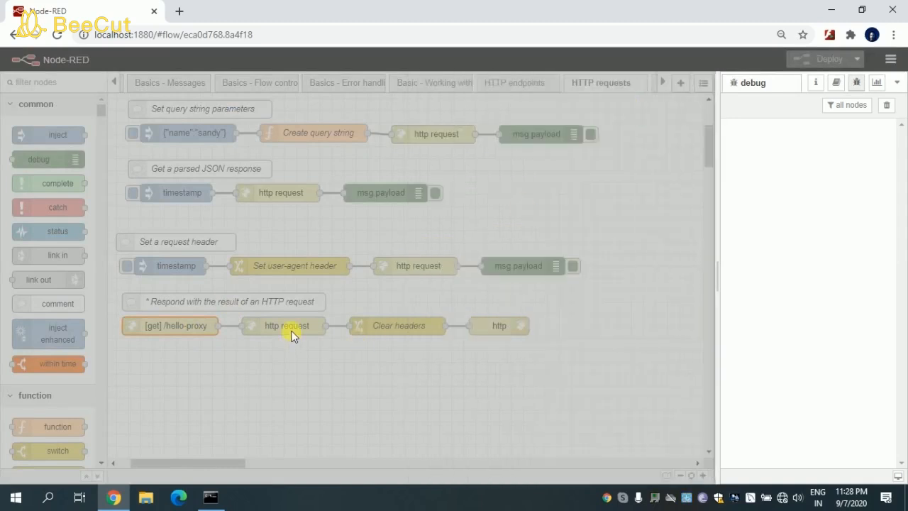
pyautogui.doubleClick(287, 325)
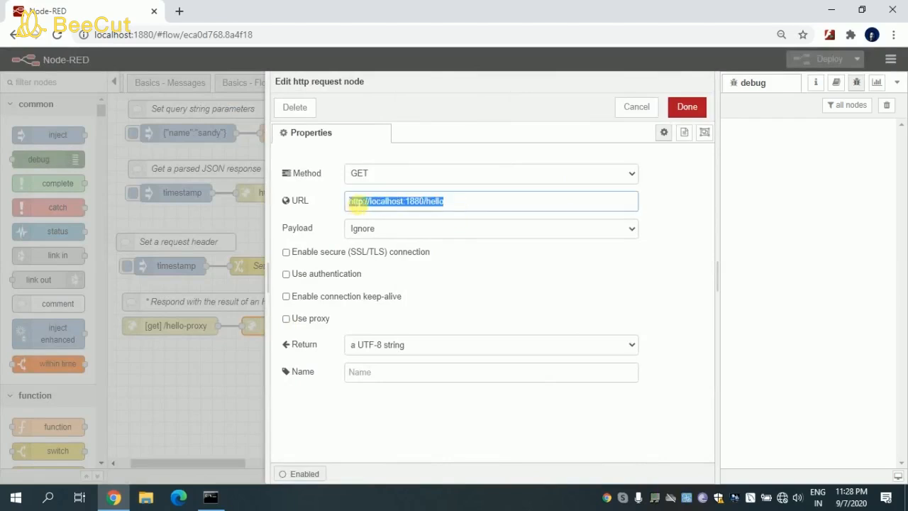
pyautogui.click(685, 107)
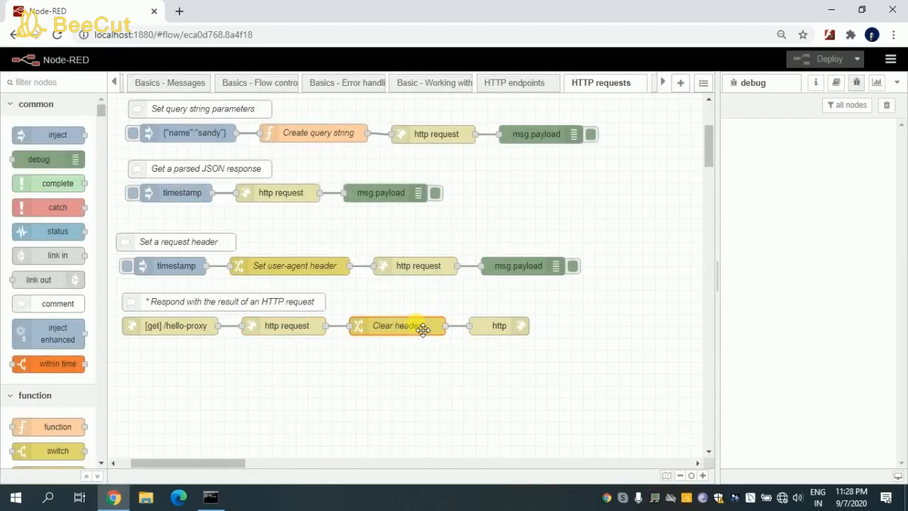
pyautogui.doubleClick(397, 326)
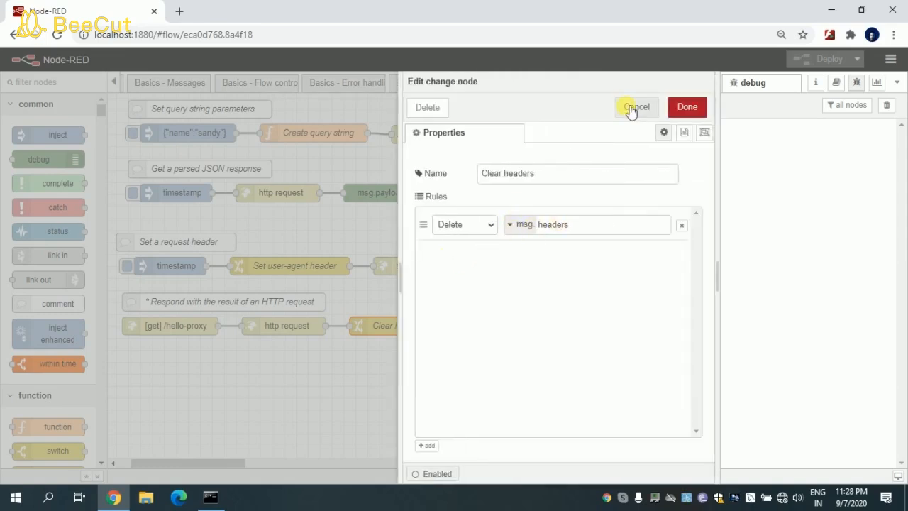
pyautogui.click(635, 107)
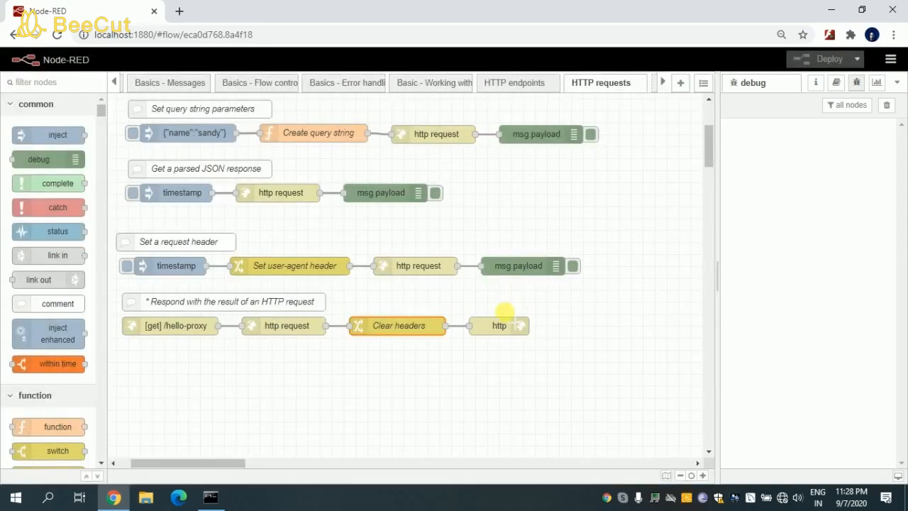
pyautogui.moveTo(357, 229)
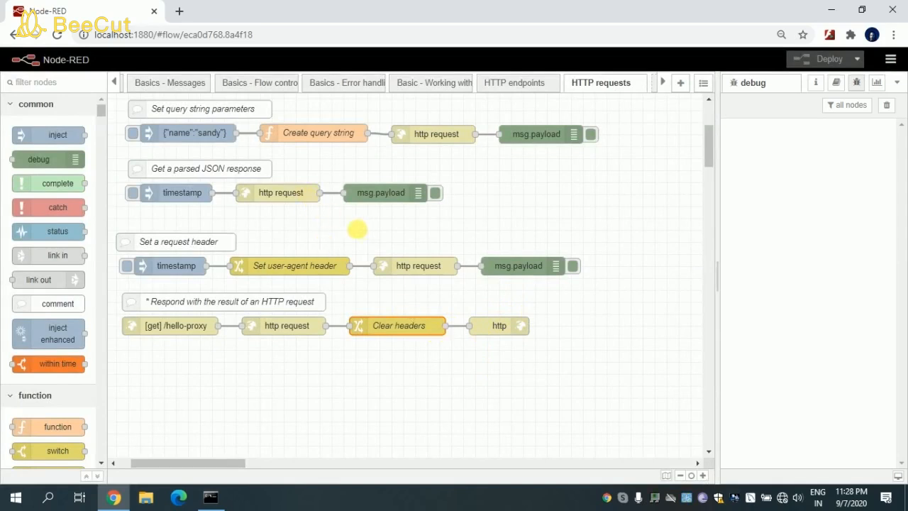
pyautogui.moveTo(151, 7)
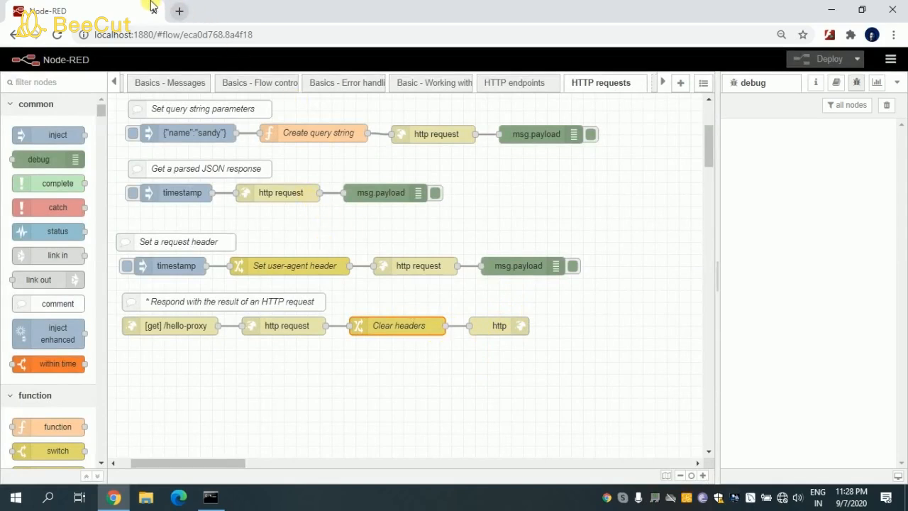
# - Open localhost:1880/hello-proxy in a new tab, checking the http request node's URL before viewing it
pyautogui.click(188, 10)
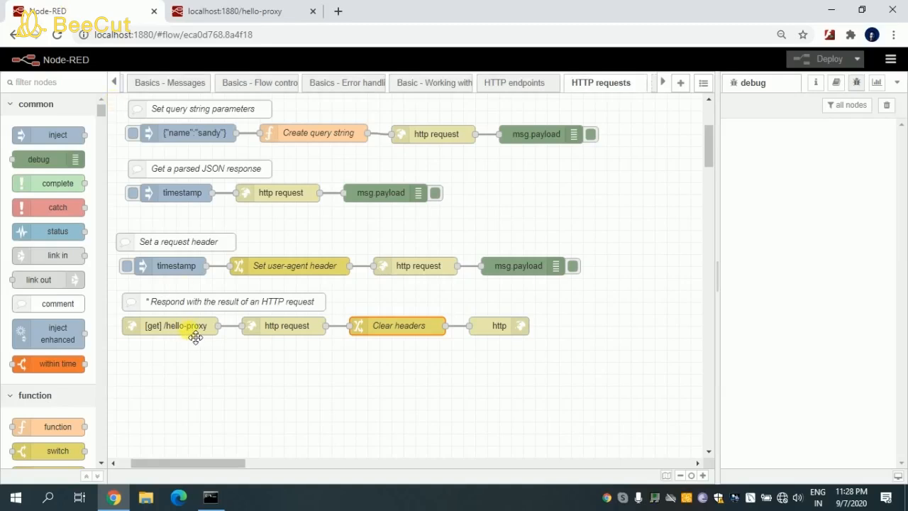
pyautogui.moveTo(273, 330)
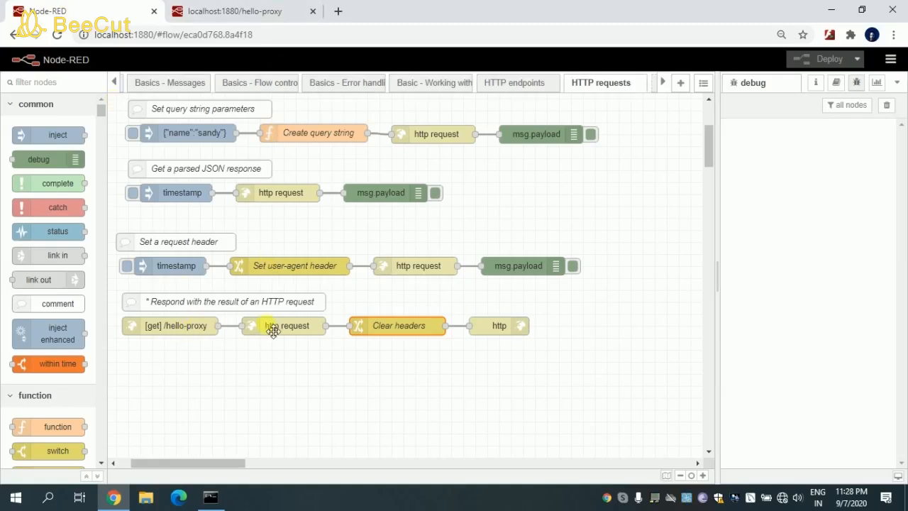
pyautogui.doubleClick(288, 325)
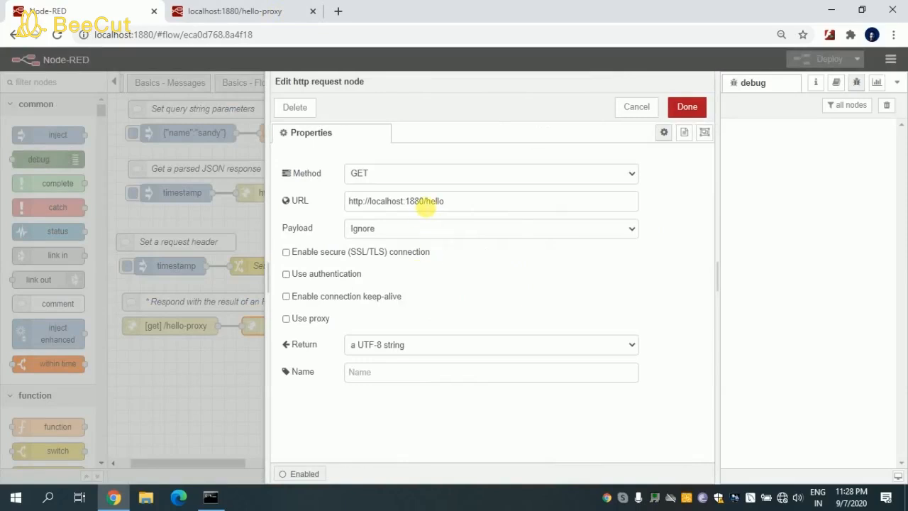
pyautogui.click(235, 11)
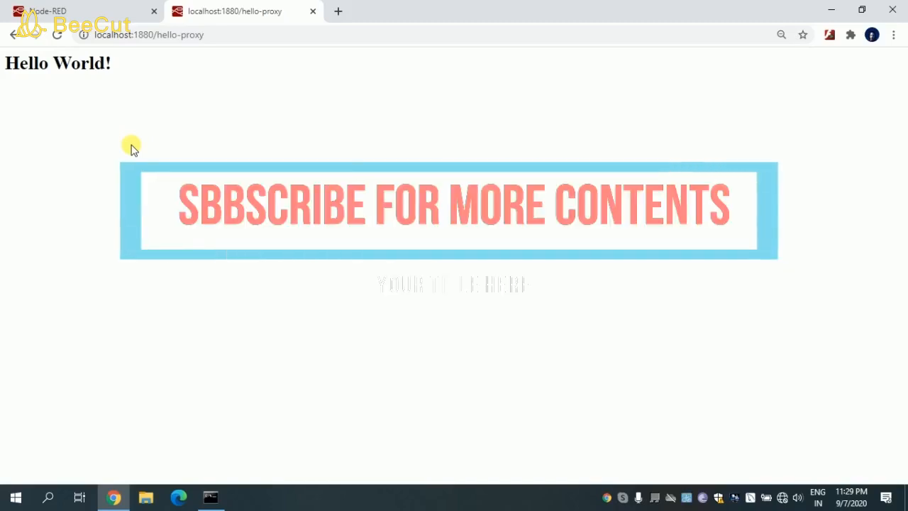
# - Go back to the Node-RED editor and cancel the http request node edit unchanged
pyautogui.click(82, 11)
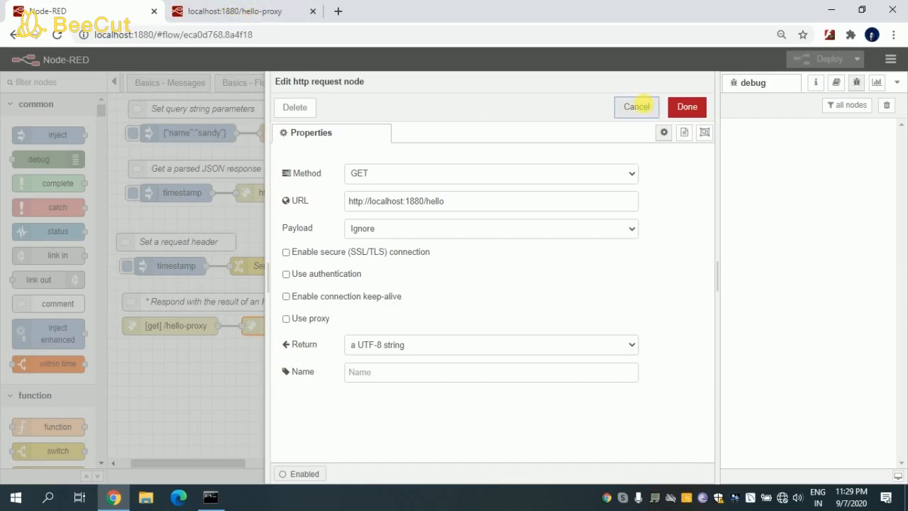
pyautogui.click(635, 107)
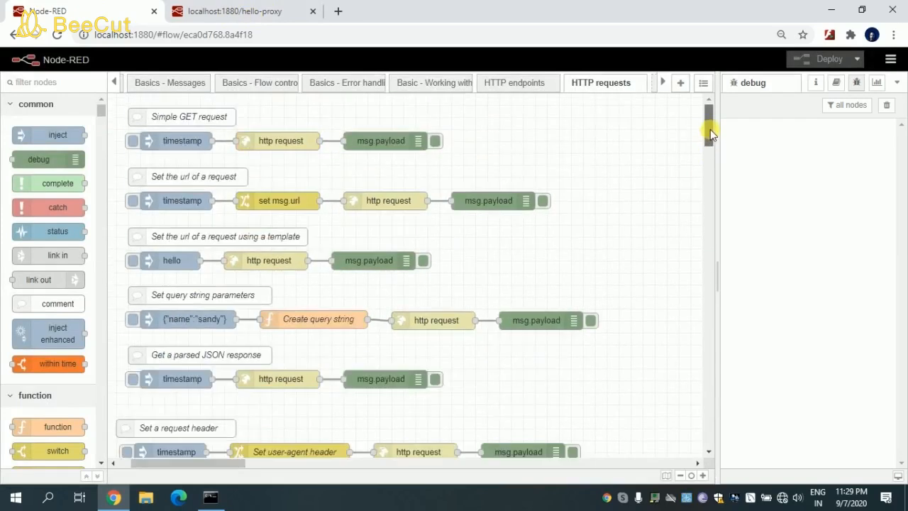